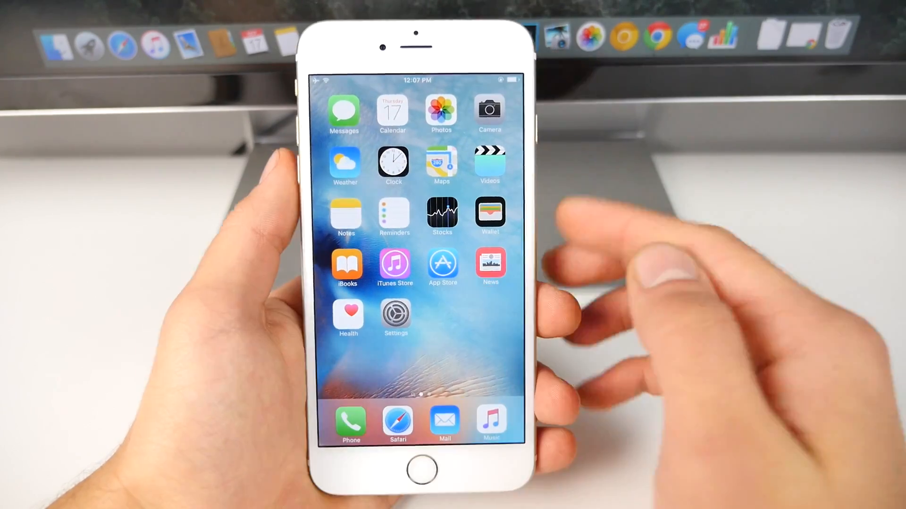
# Bring up the Battery page from the home screen Settings app.
pyautogui.click(395, 318)
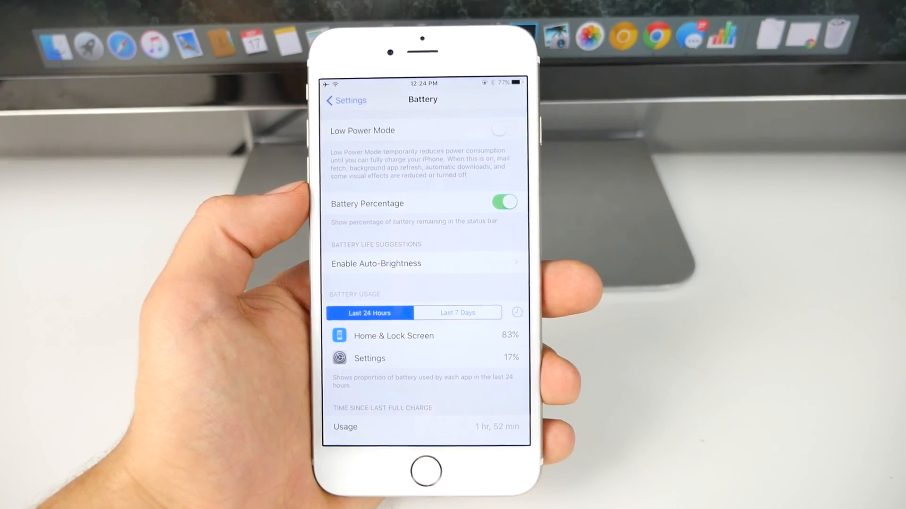
# Switch Low Power Mode on and go back to the main settings list.
pyautogui.click(502, 129)
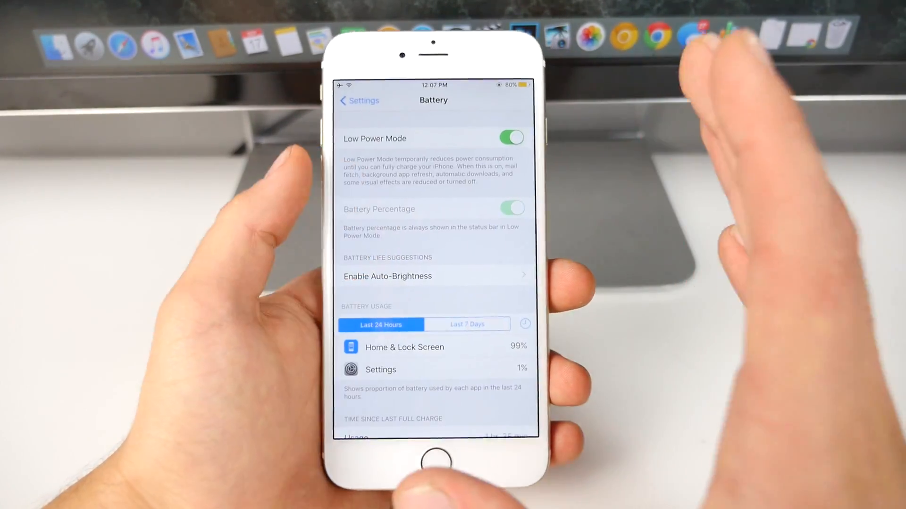
pyautogui.click(510, 138)
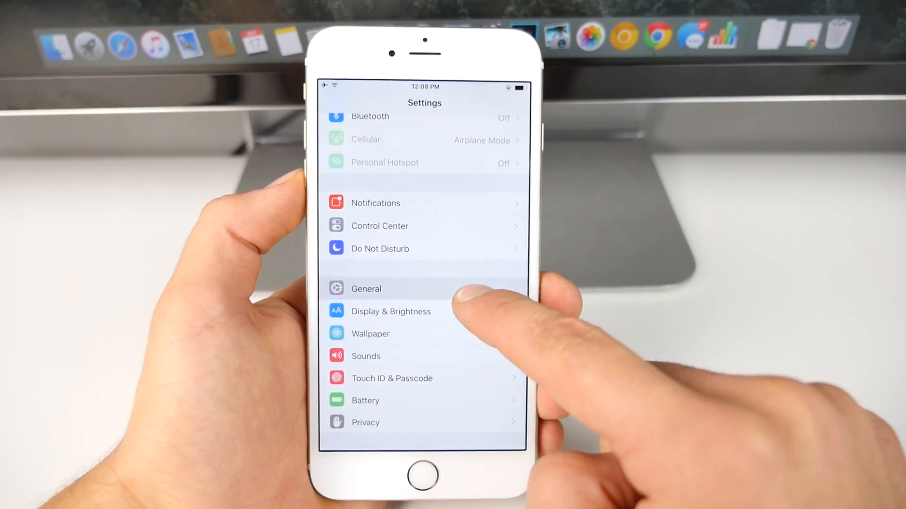
# In General > Background App Refresh, stop News from refreshing in the background.
pyautogui.click(366, 289)
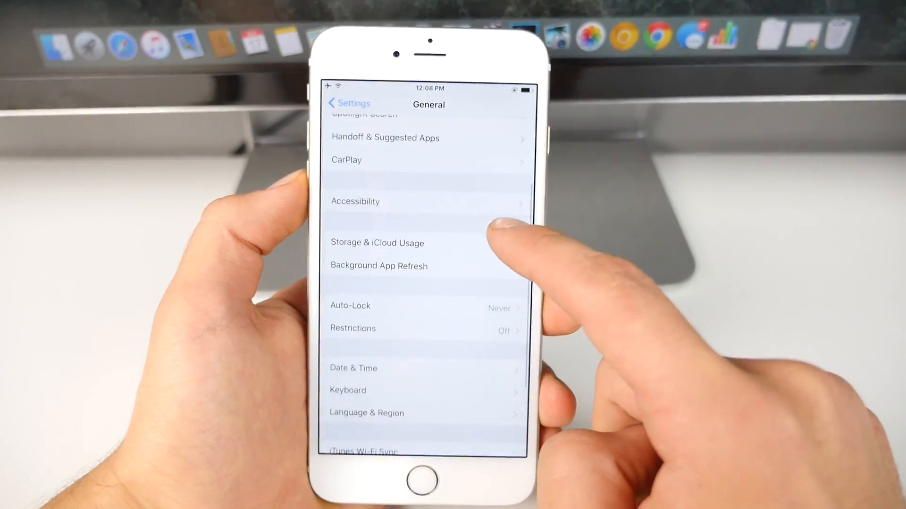
pyautogui.click(379, 266)
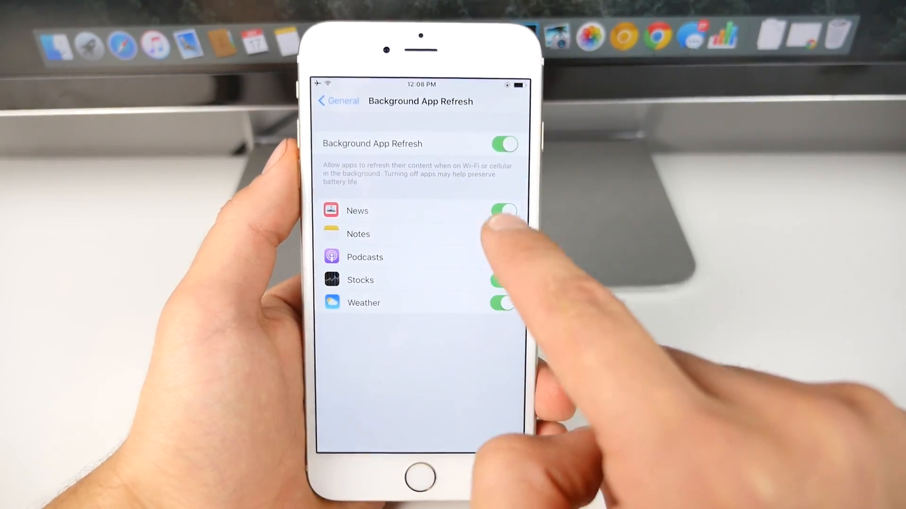
pyautogui.click(504, 143)
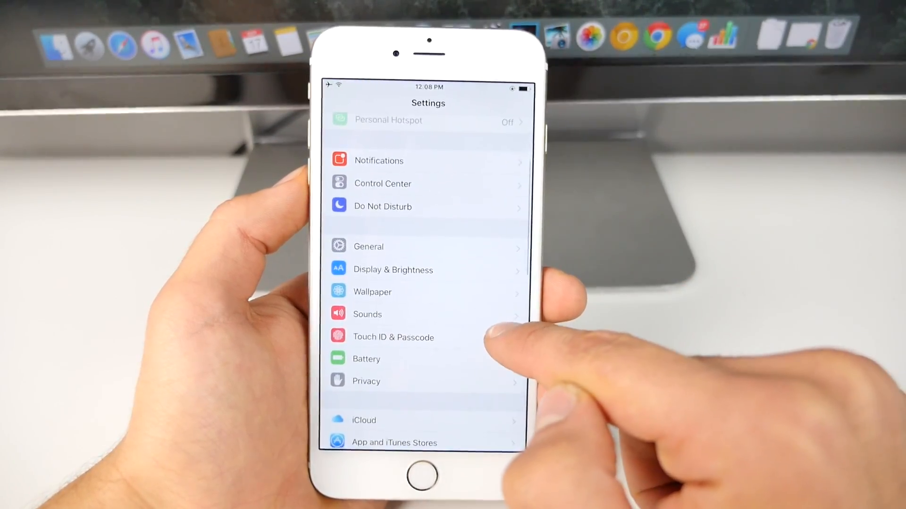
# Switch off Allow Notifications for Game Center and return to the app list.
pyautogui.click(378, 160)
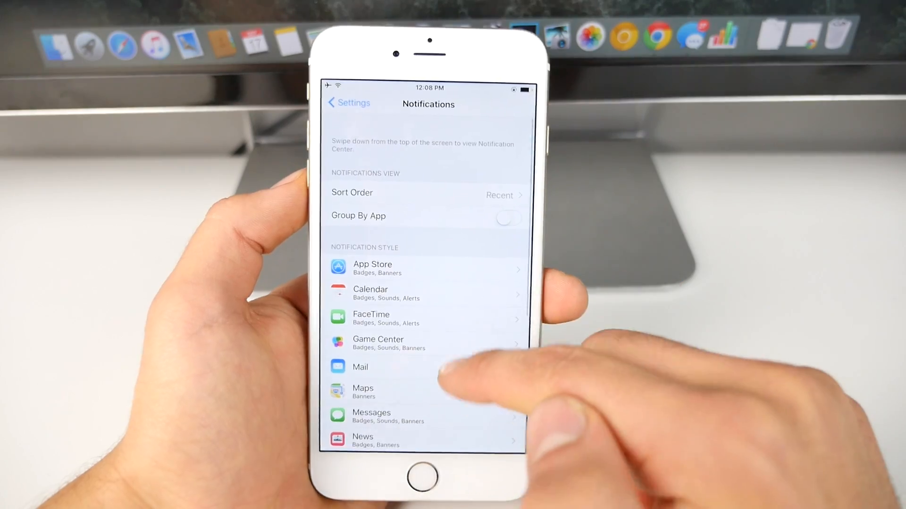
pyautogui.click(378, 344)
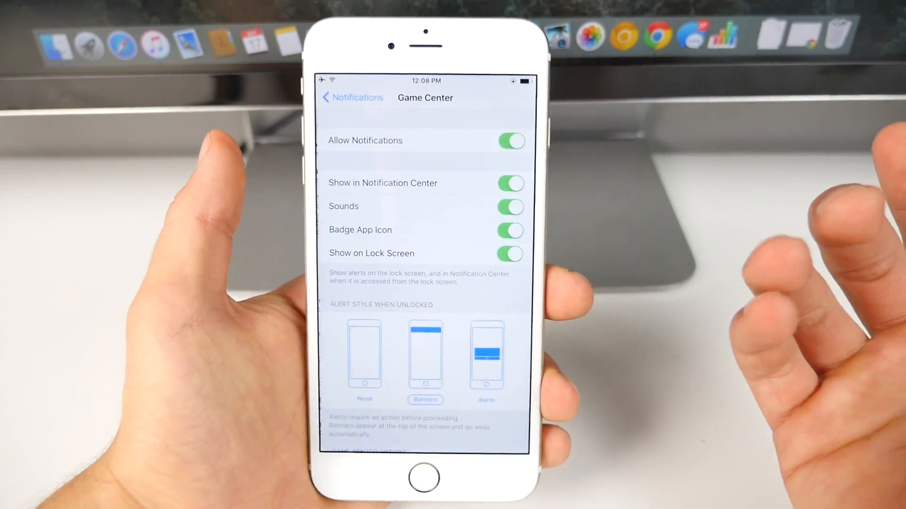
pyautogui.click(510, 140)
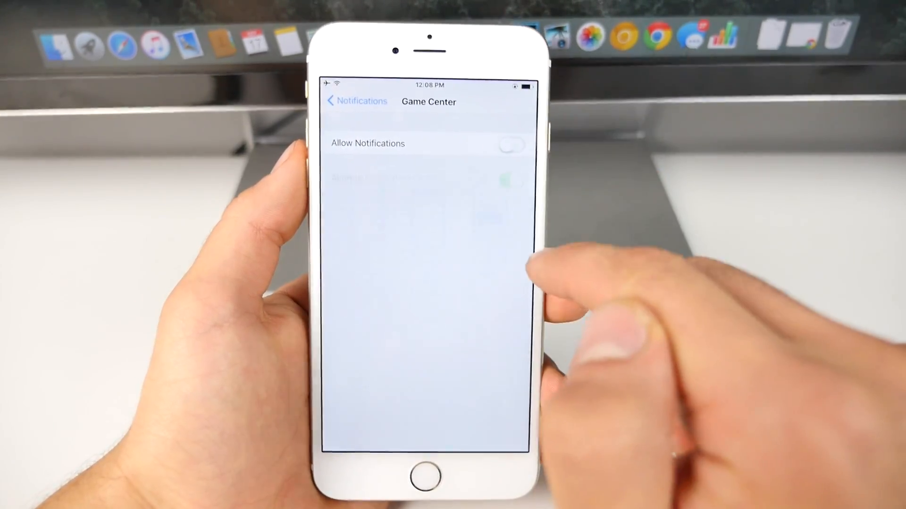
pyautogui.click(356, 101)
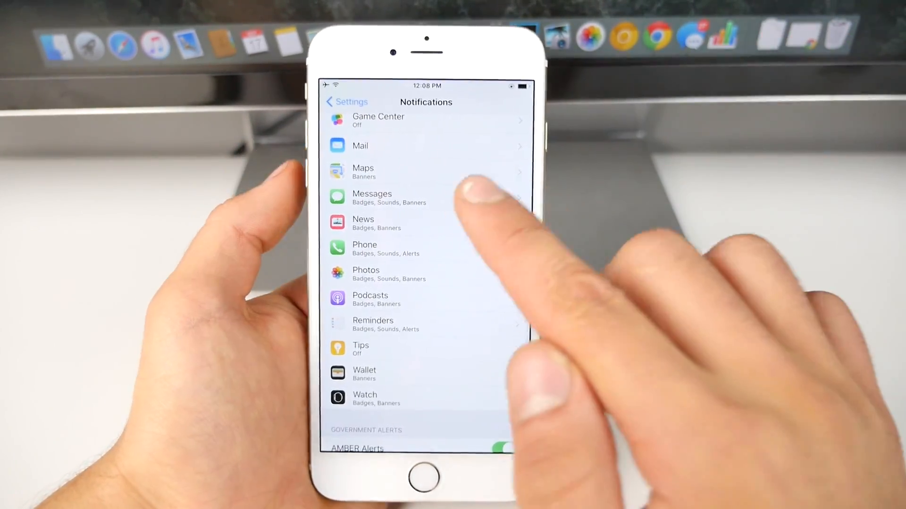
# Switch off Allow Notifications for Podcasts and return to the main settings list.
pyautogui.click(369, 299)
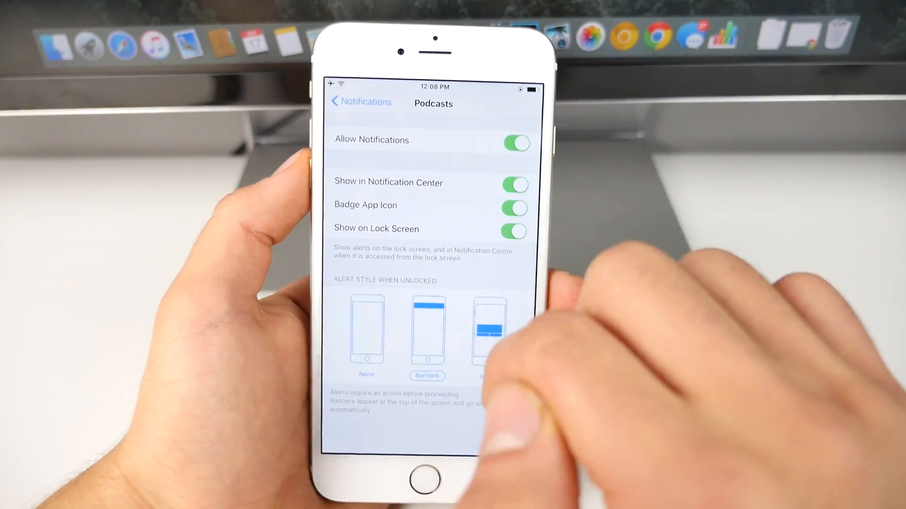
pyautogui.click(342, 101)
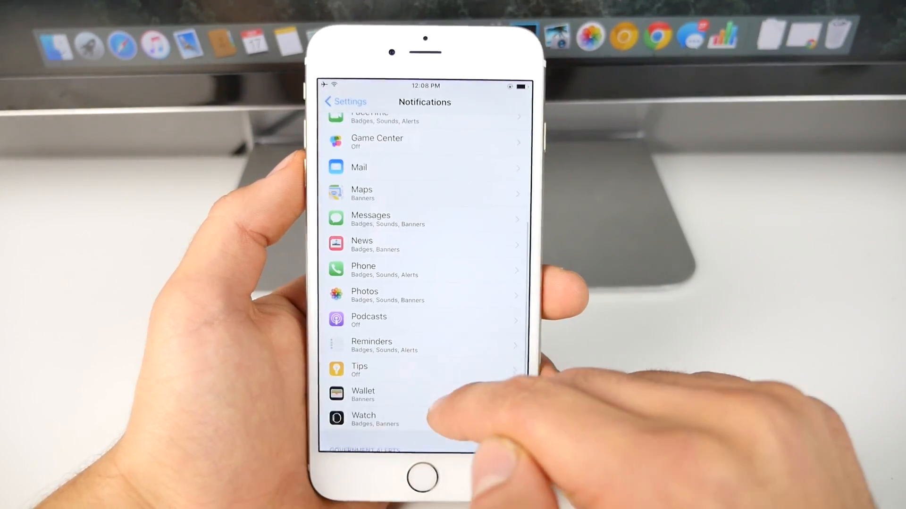
pyautogui.scroll(-3)
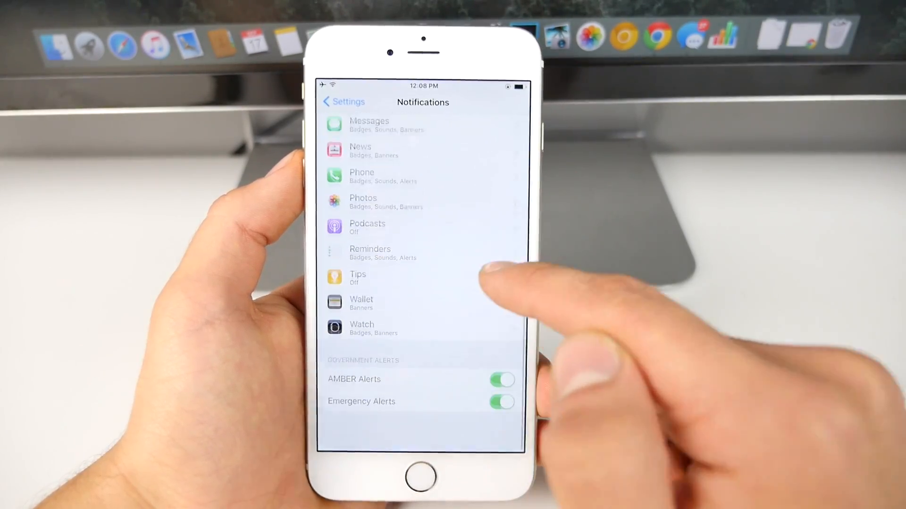
pyautogui.click(341, 102)
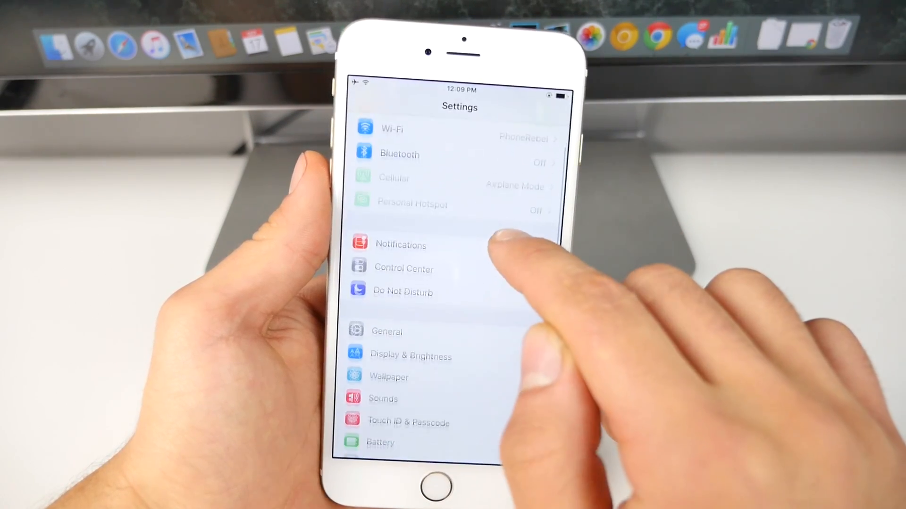
# Check Display & Brightness leaves Auto-Brightness off, then leave the page.
pyautogui.click(410, 356)
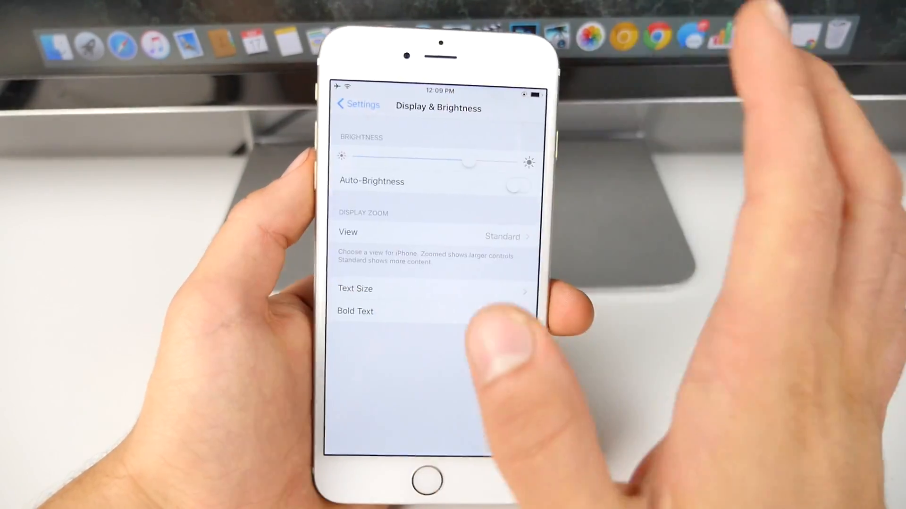
pyautogui.click(357, 105)
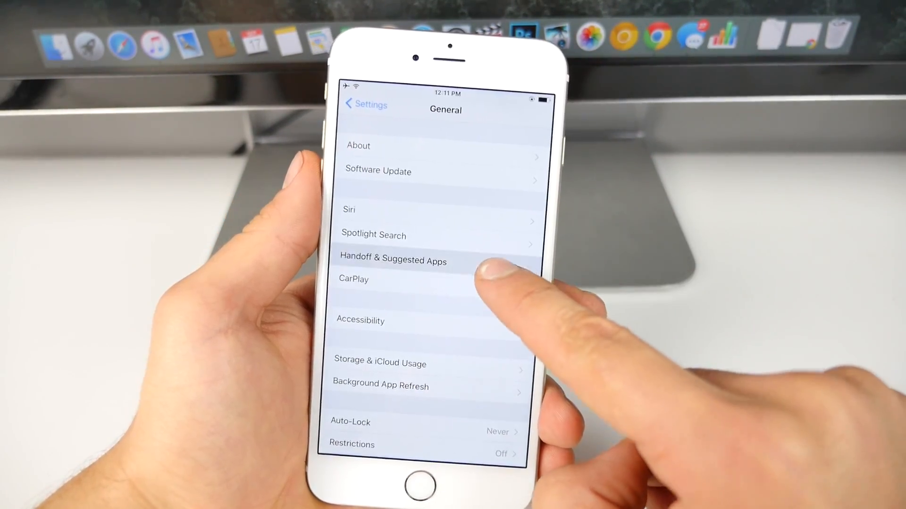
# In Handoff & Suggested Apps, switch Handoff off.
pyautogui.click(393, 261)
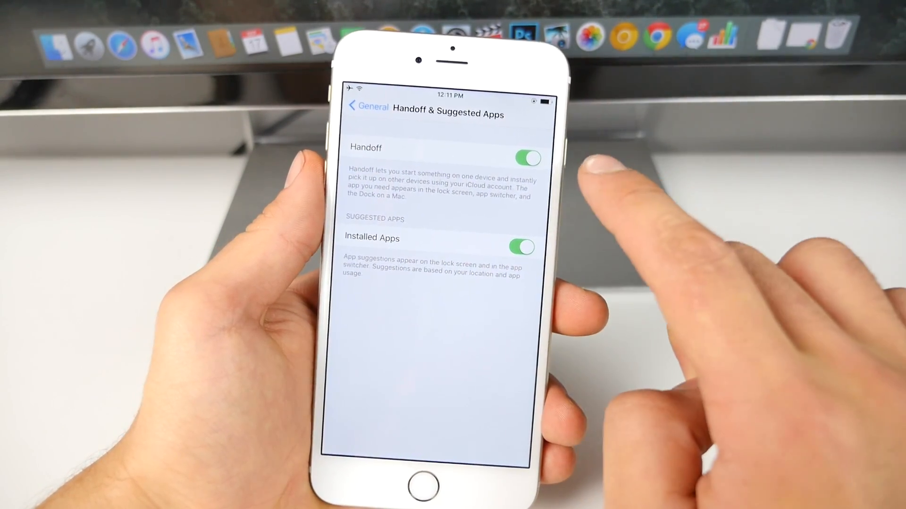
pyautogui.click(527, 168)
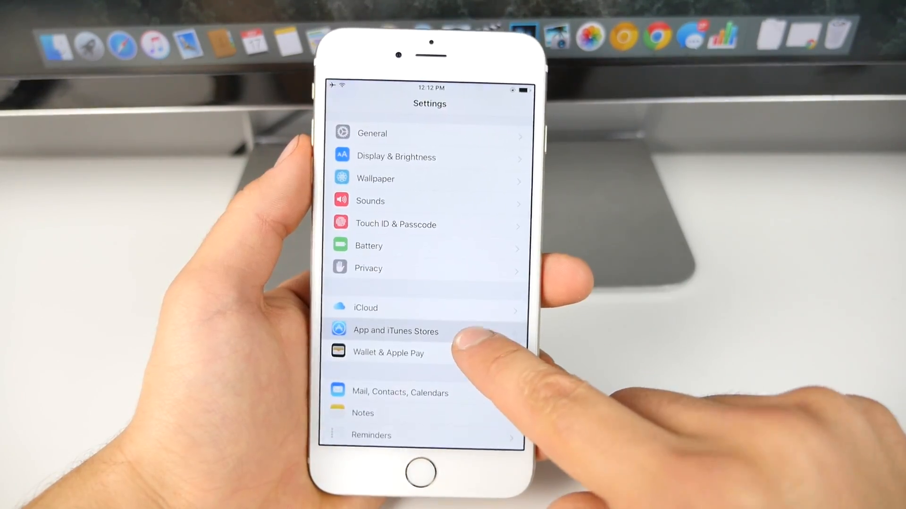
# In App and iTunes Stores, disable automatic Updates downloads and go back to Settings.
pyautogui.click(395, 331)
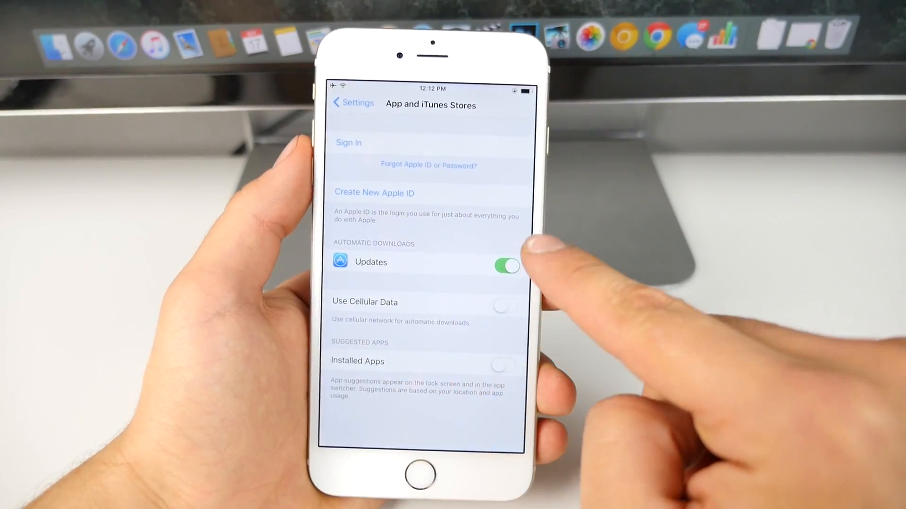
pyautogui.click(506, 266)
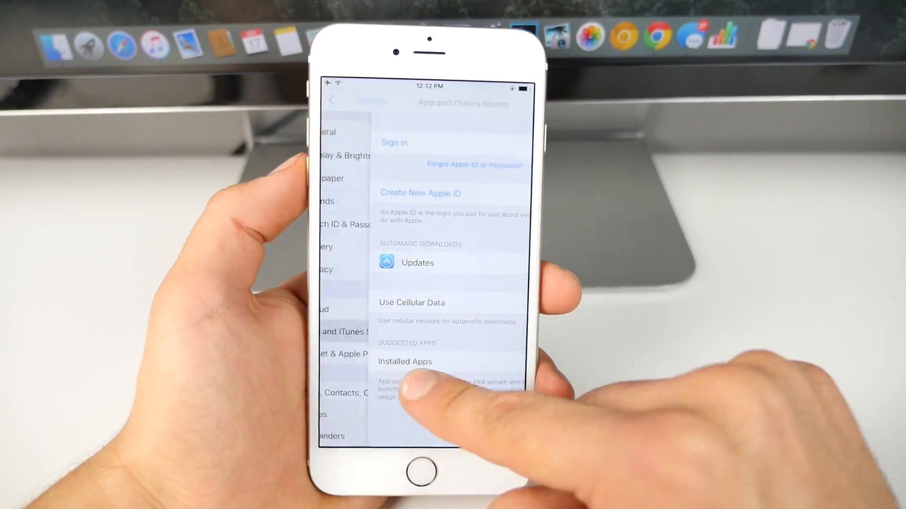
pyautogui.click(332, 100)
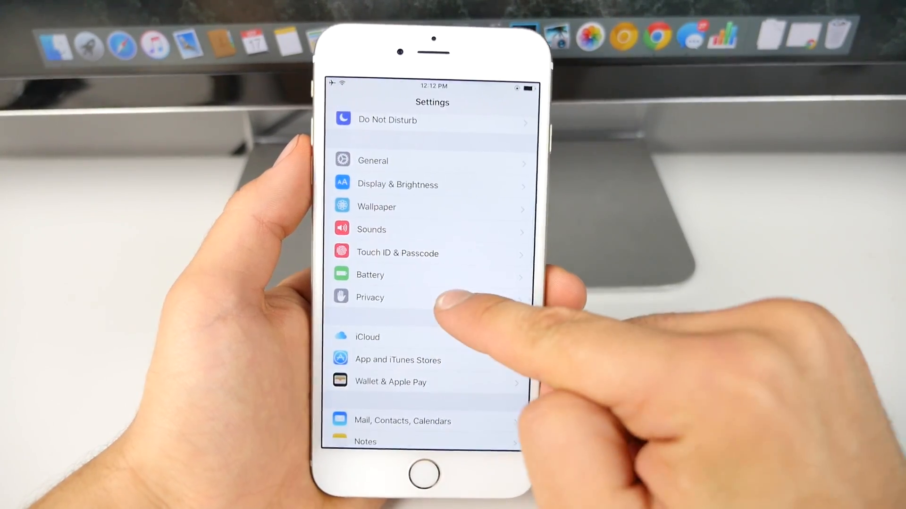
# In Privacy > Motion & Fitness, revoke Health's motion access and turn Fitness Tracking off.
pyautogui.click(368, 297)
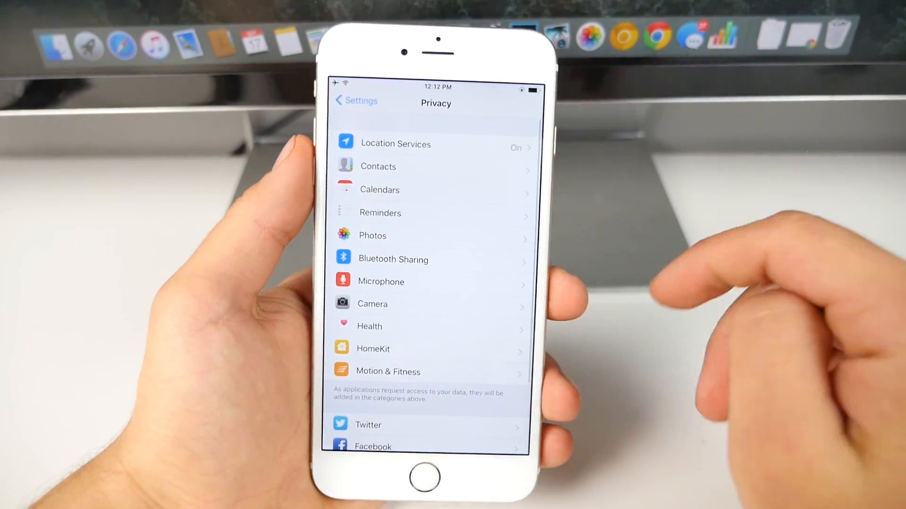
pyautogui.click(387, 372)
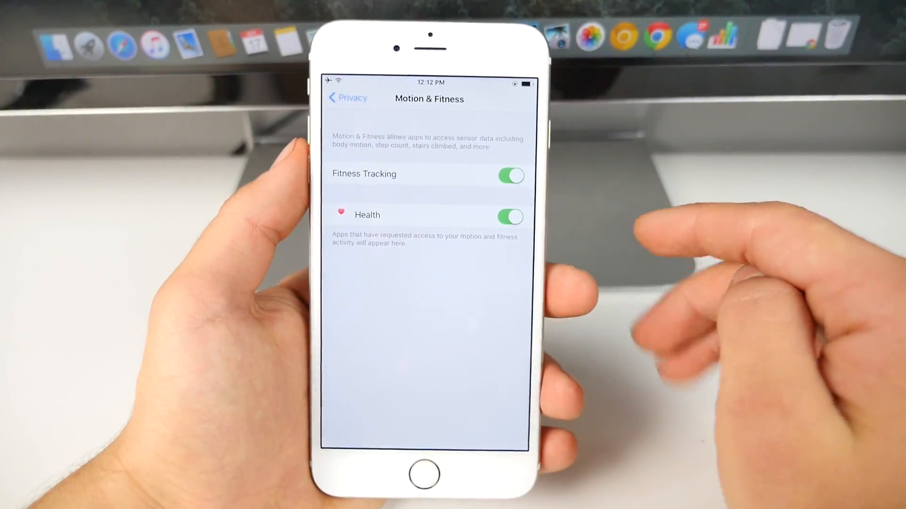
pyautogui.click(508, 217)
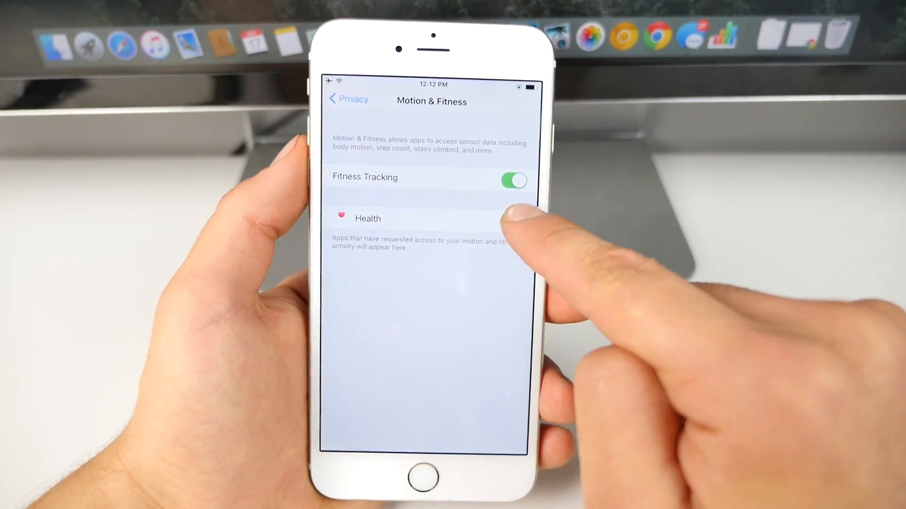
pyautogui.click(514, 181)
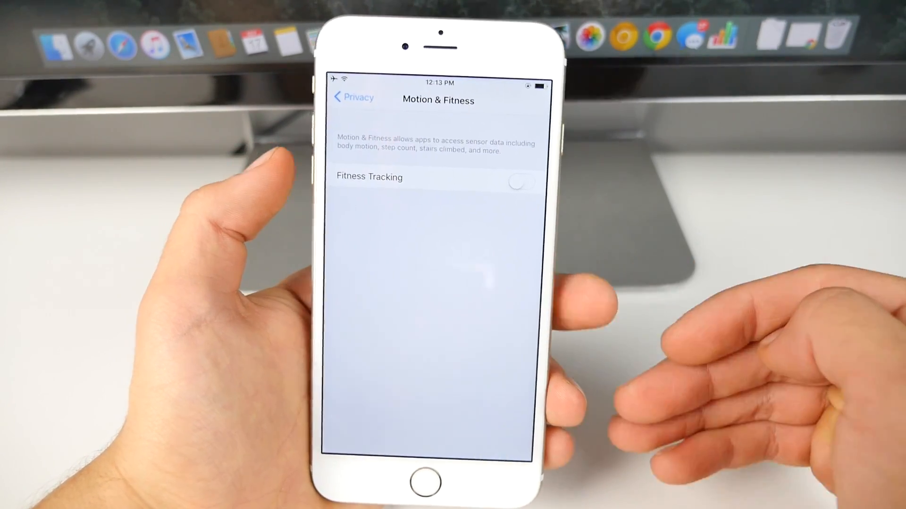
pyautogui.click(352, 97)
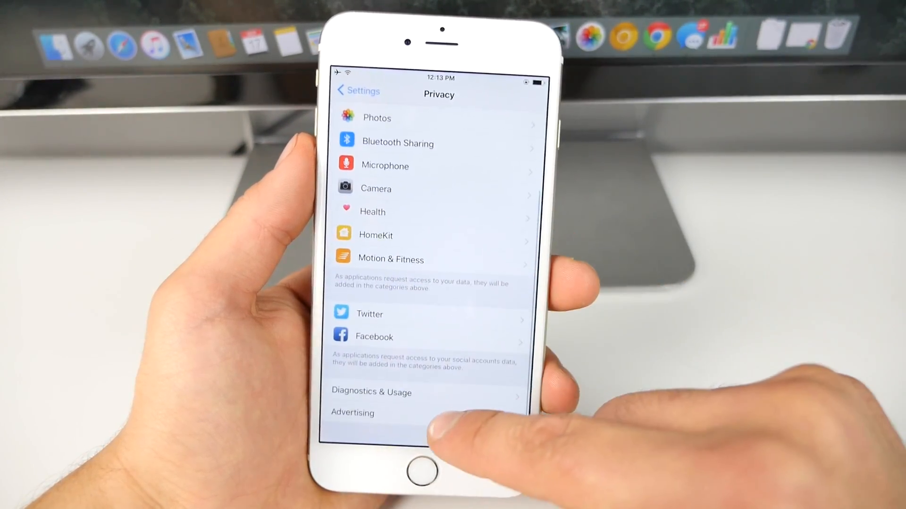
# In Privacy > Advertising, turn Limit Ad Tracking on and return to the Privacy list.
pyautogui.click(352, 412)
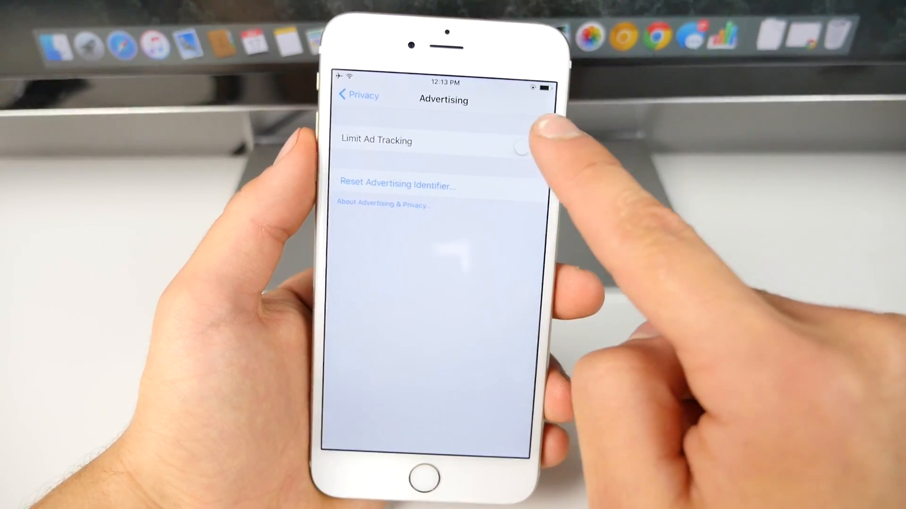
pyautogui.click(517, 148)
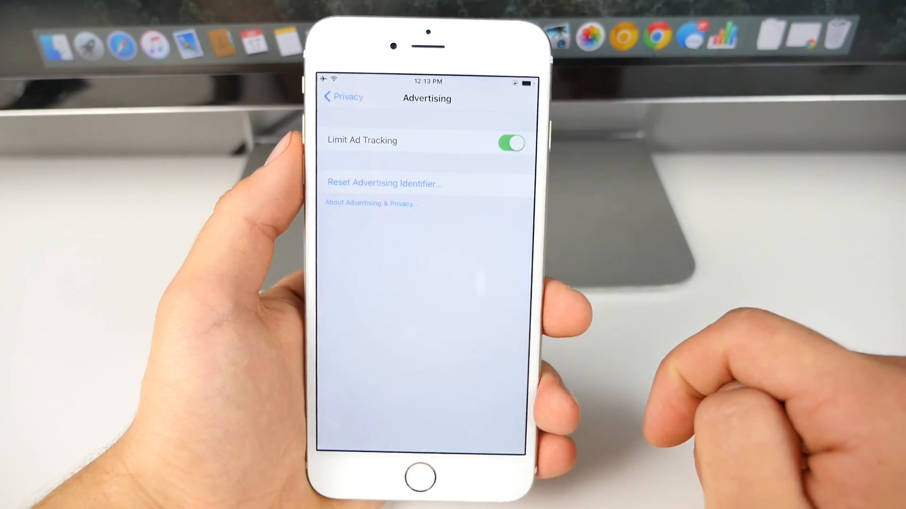
pyautogui.click(342, 97)
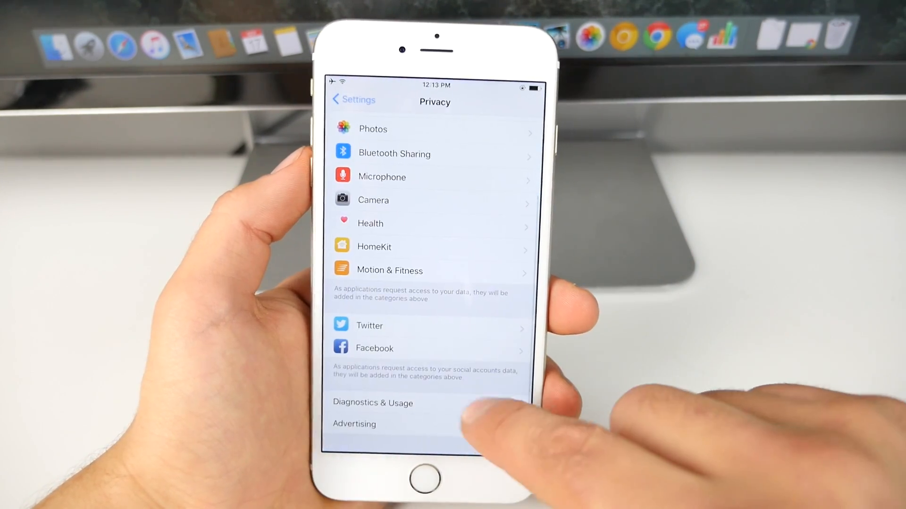
pyautogui.scroll(-3)
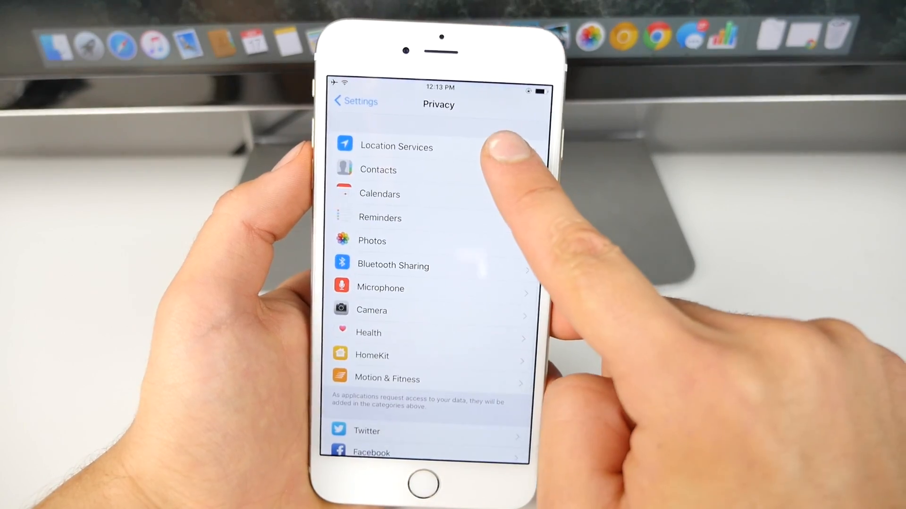
# In Location Services, set Calendar's location access to Never.
pyautogui.click(397, 147)
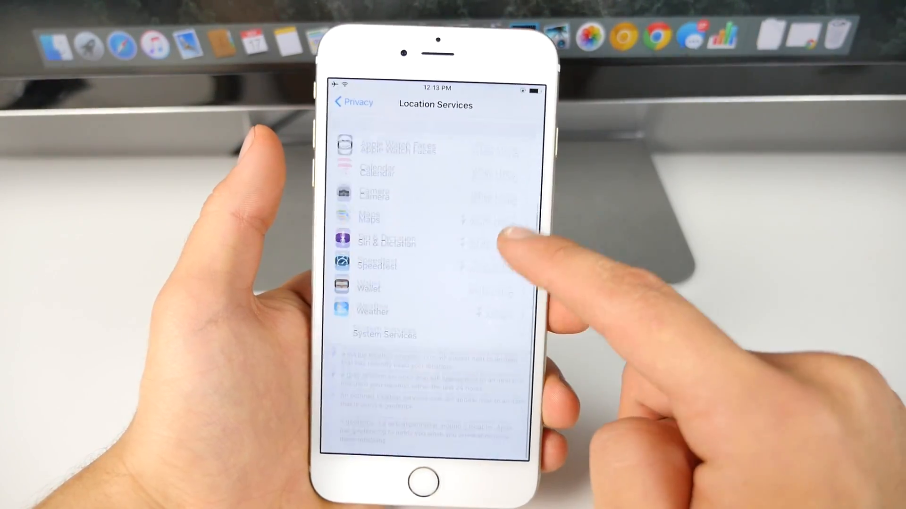
pyautogui.scroll(-3)
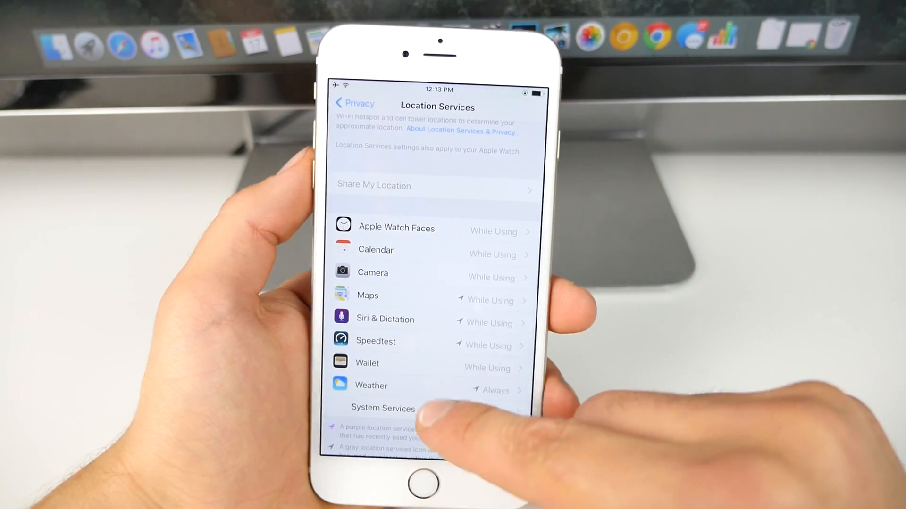
pyautogui.click(375, 249)
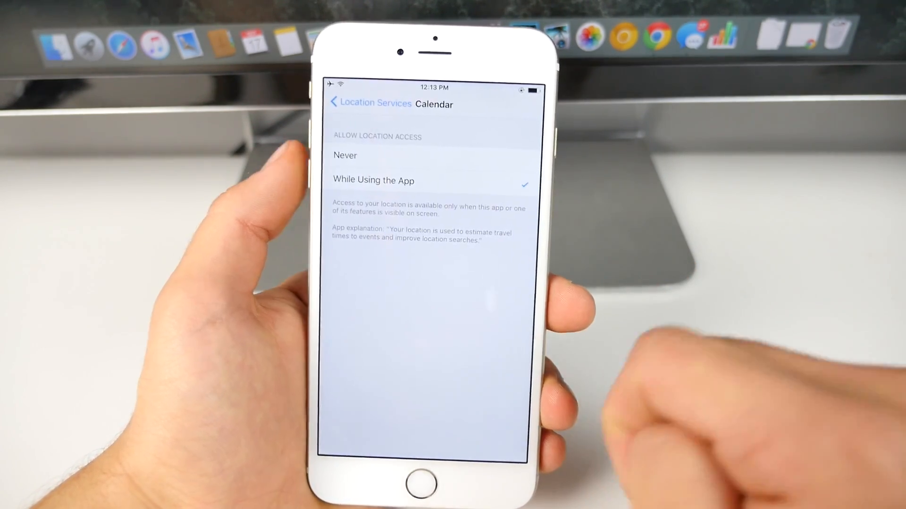
pyautogui.click(345, 155)
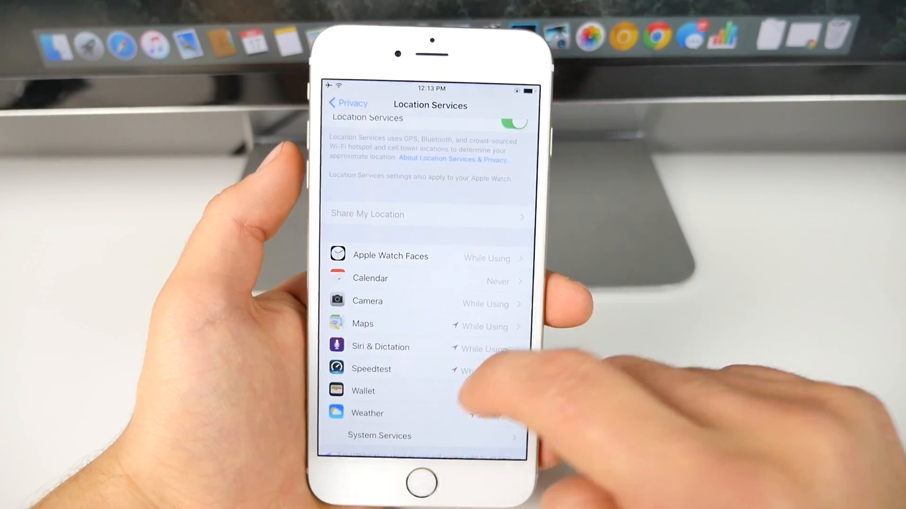
# In System Services, switch off HomeKit, Compass Calibration and Frequent Locations.
pyautogui.click(380, 436)
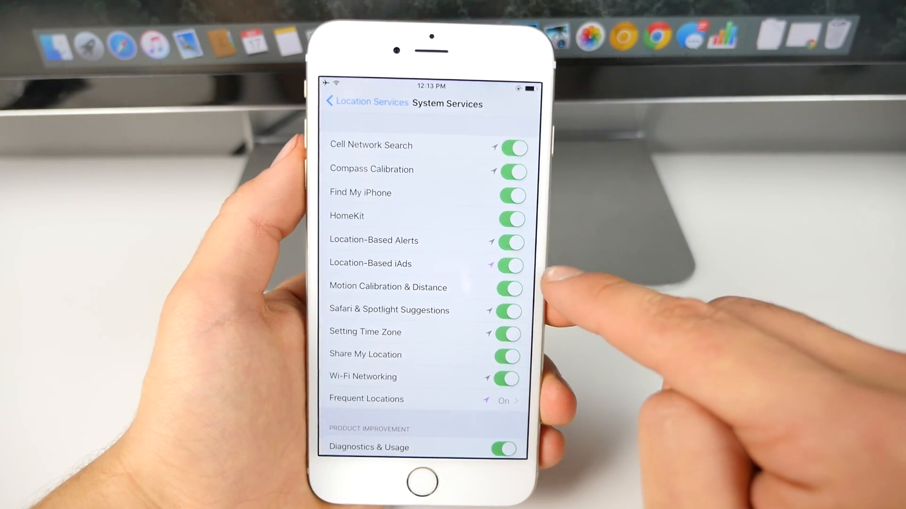
pyautogui.click(511, 219)
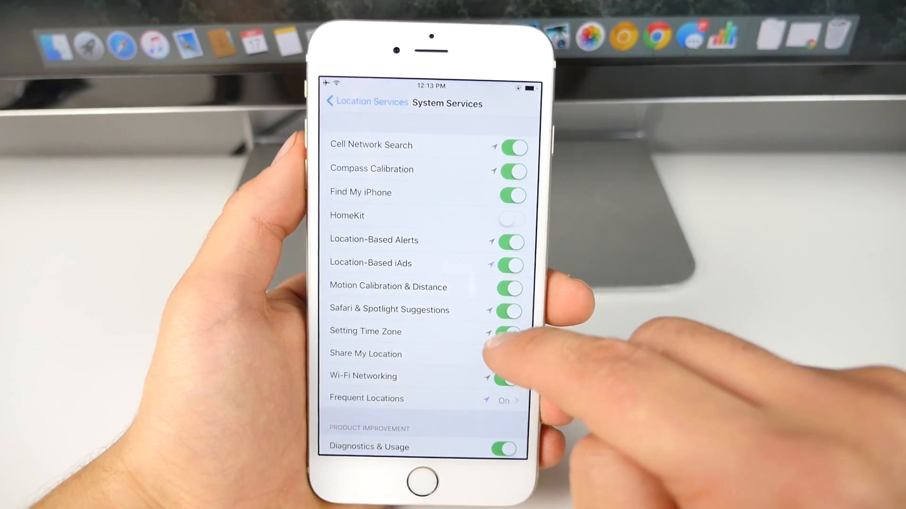
pyautogui.click(511, 170)
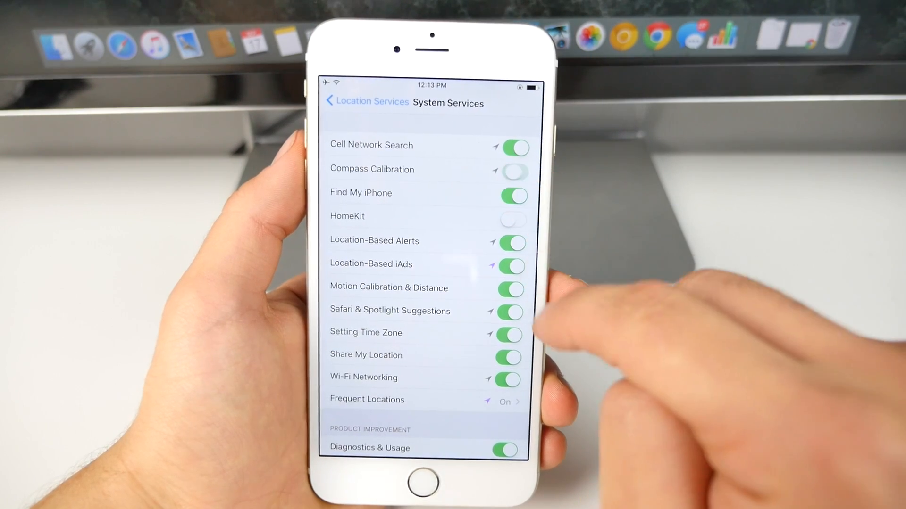
pyautogui.scroll(-3)
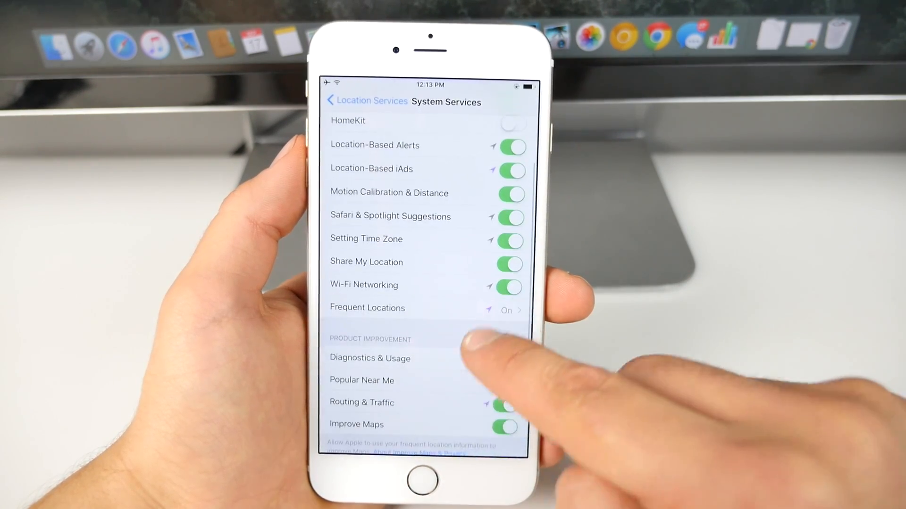
pyautogui.click(426, 307)
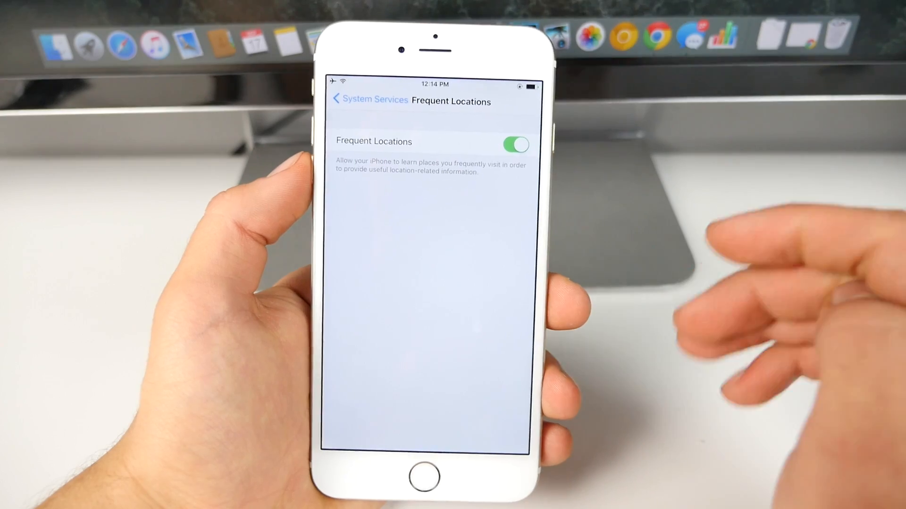
pyautogui.click(514, 144)
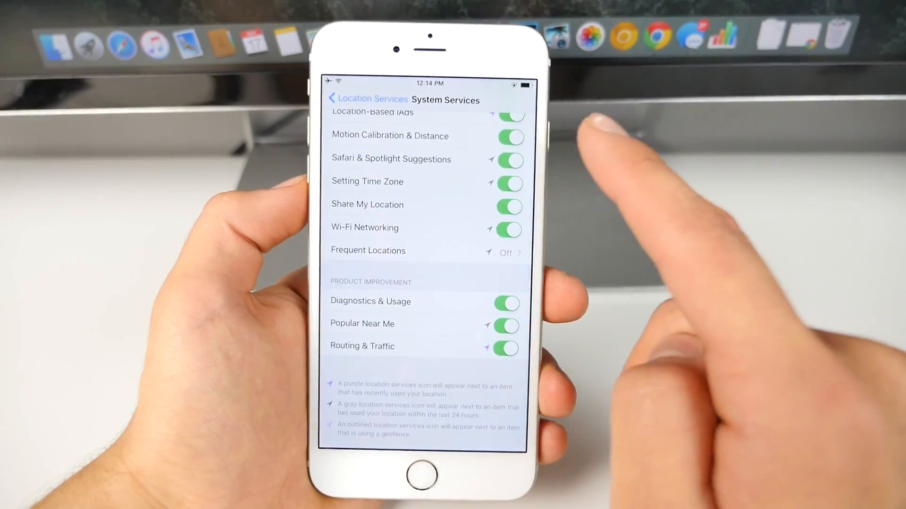
pyautogui.scroll(-3)
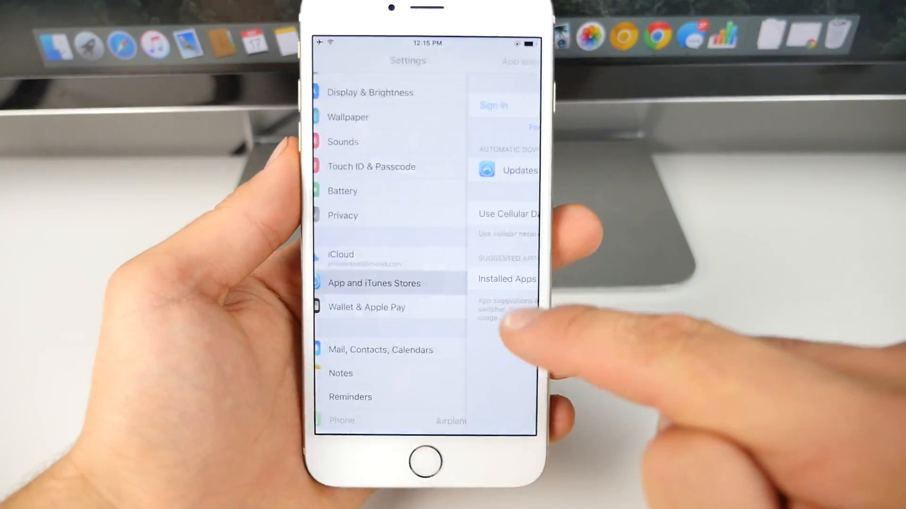
# In iCloud, turn off Calendars sync with confirmation and return to the main settings list.
pyautogui.click(341, 254)
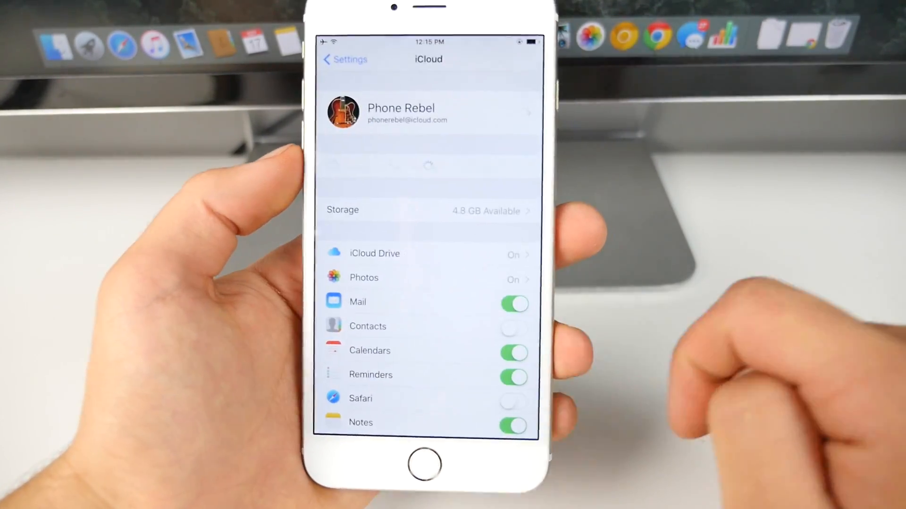
pyautogui.scroll(-3)
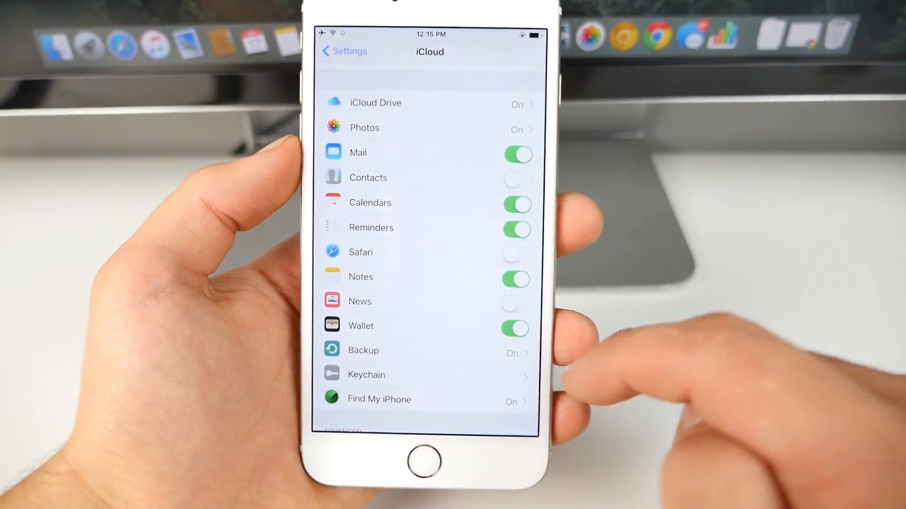
pyautogui.scroll(-3)
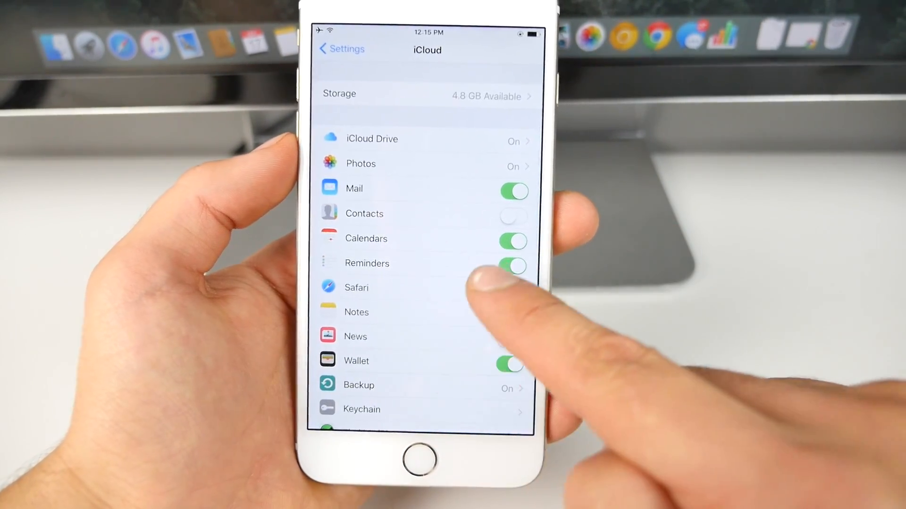
pyautogui.click(511, 240)
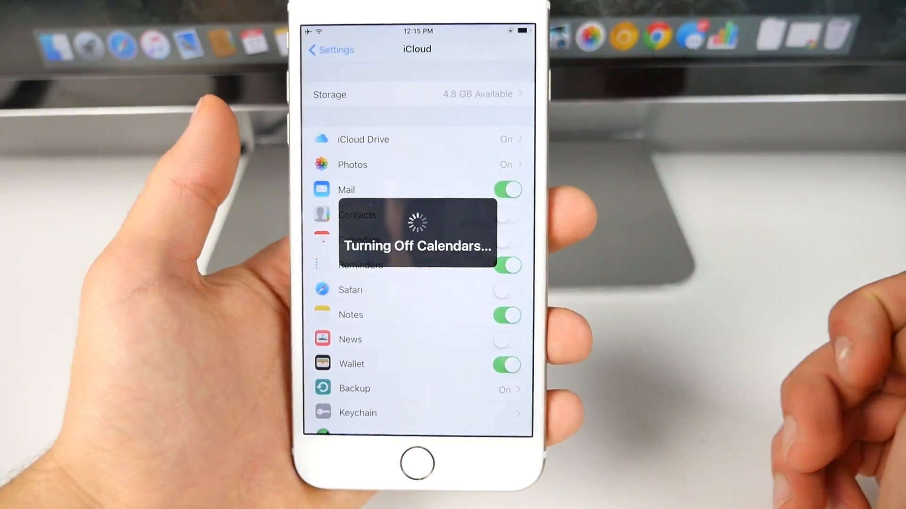
pyautogui.click(503, 243)
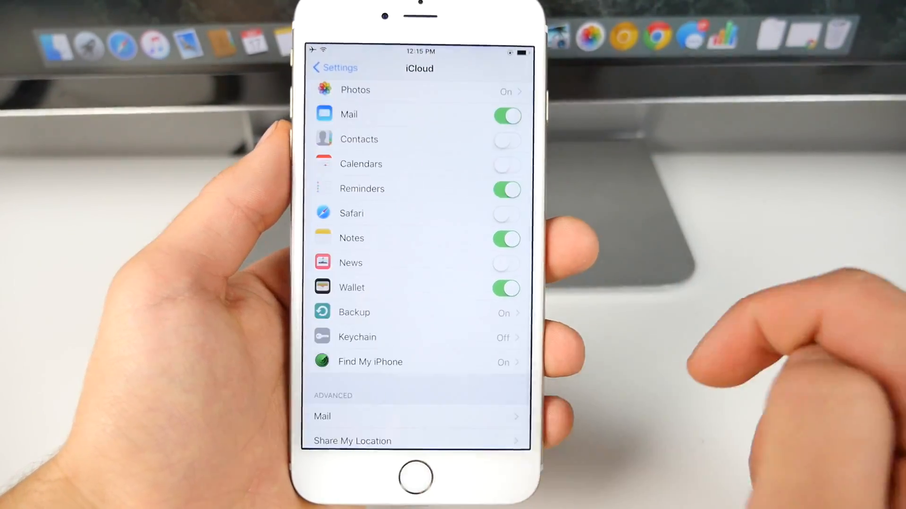
pyautogui.click(405, 336)
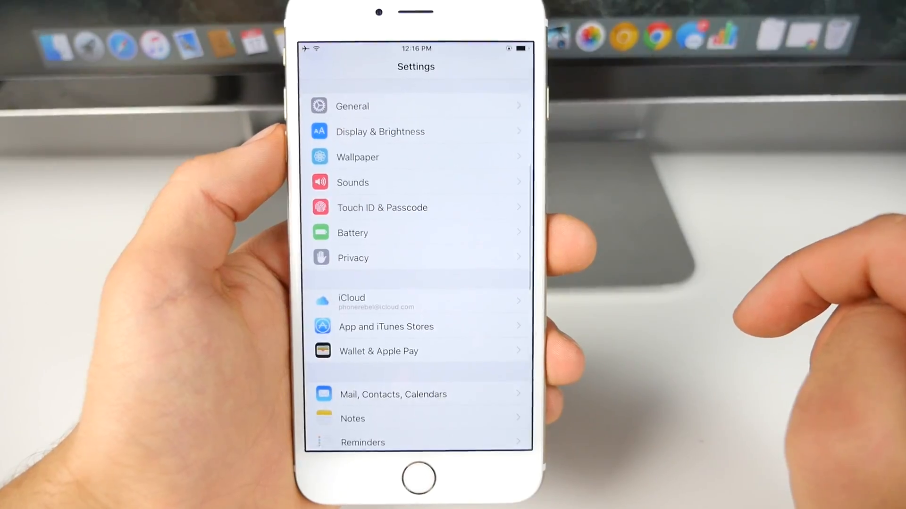
pyautogui.click(393, 394)
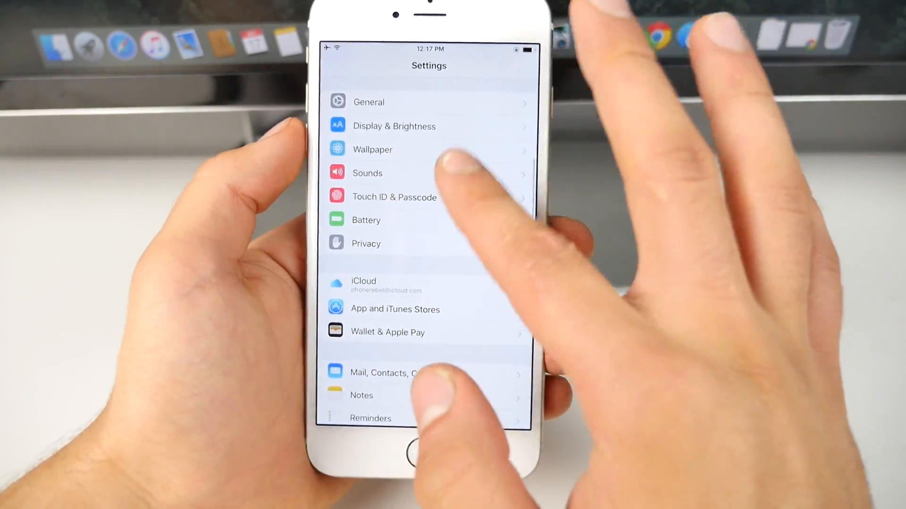
pyautogui.scroll(-3)
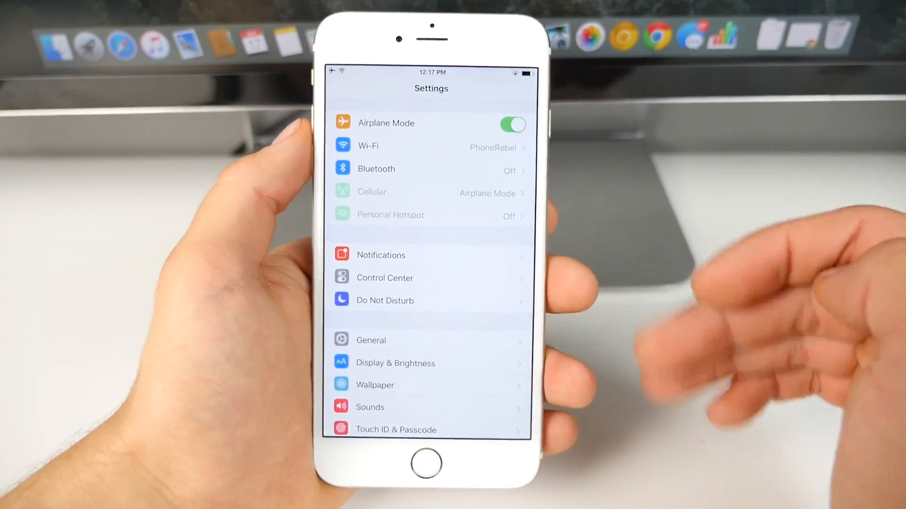
# Switch off Vibrate on Ring and Vibrate on Silent in Sounds, then return to the main list.
pyautogui.scroll(-3)
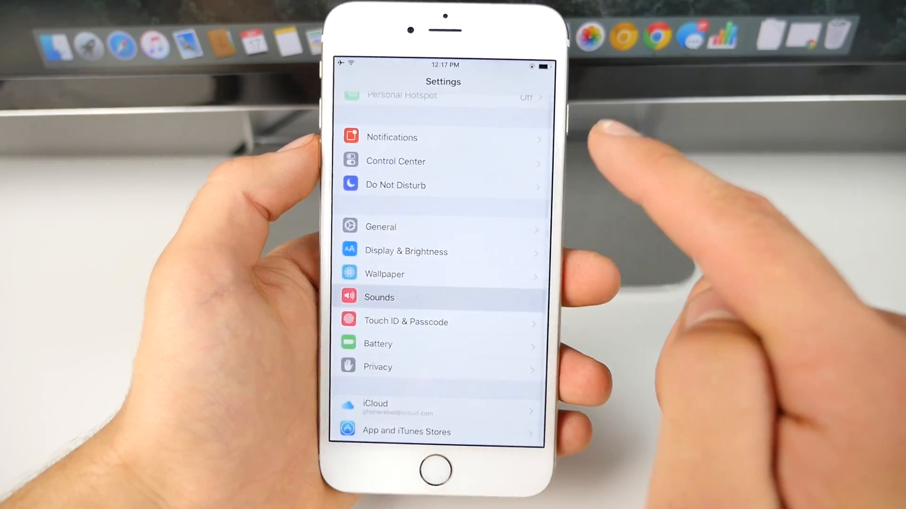
pyautogui.click(380, 297)
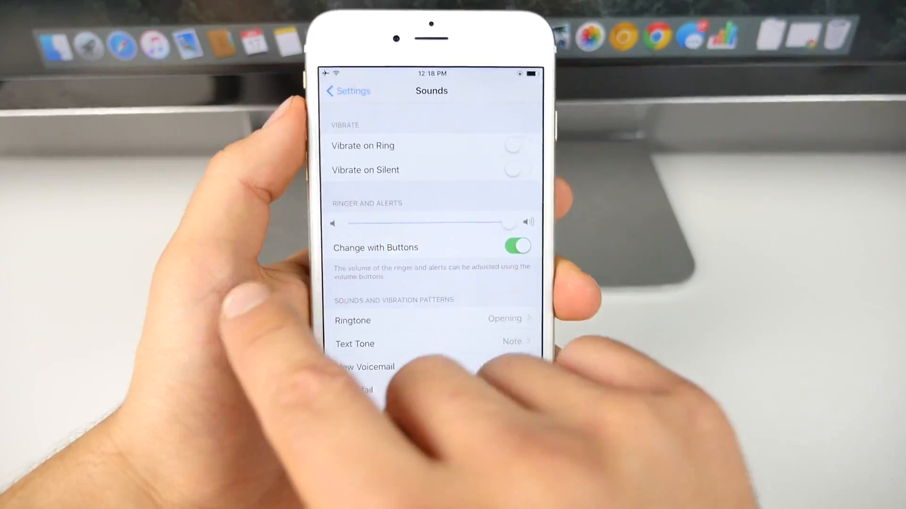
pyautogui.click(347, 90)
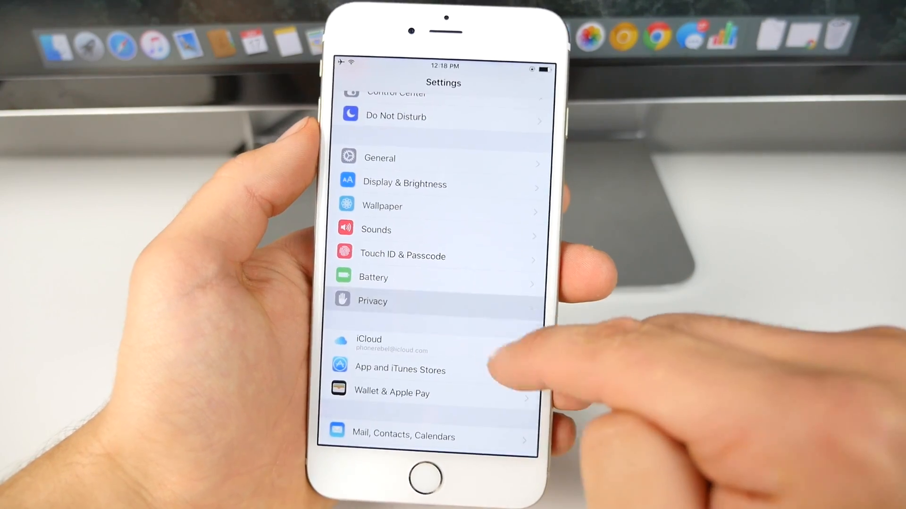
# Set Privacy > Diagnostics & Usage to Don't Send and confirm the alert.
pyautogui.click(373, 301)
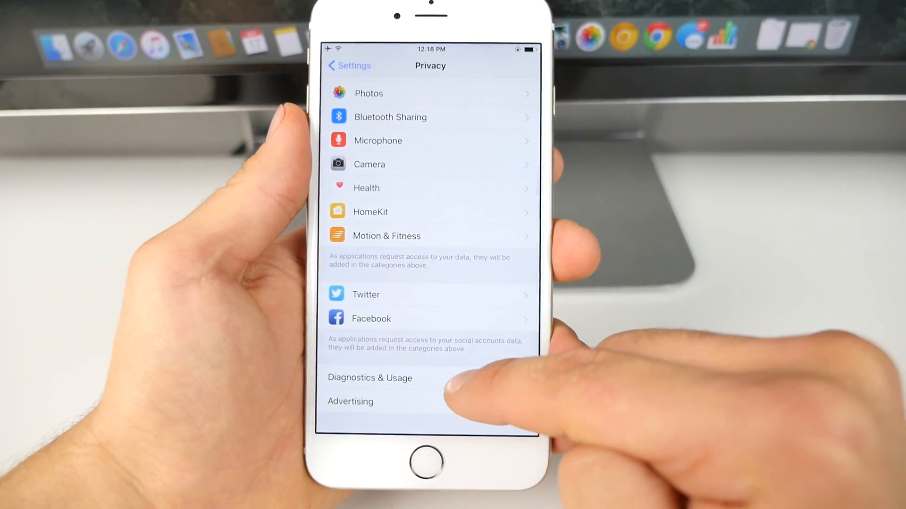
pyautogui.click(370, 378)
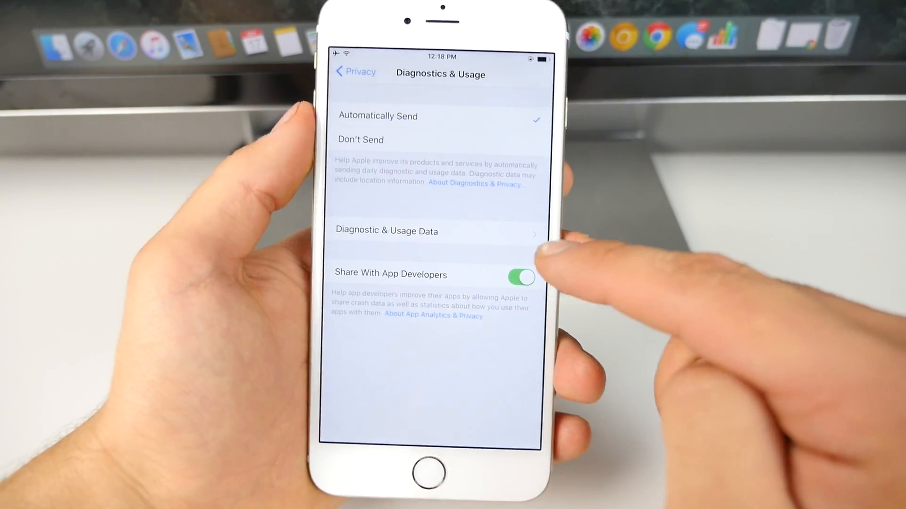
pyautogui.click(520, 277)
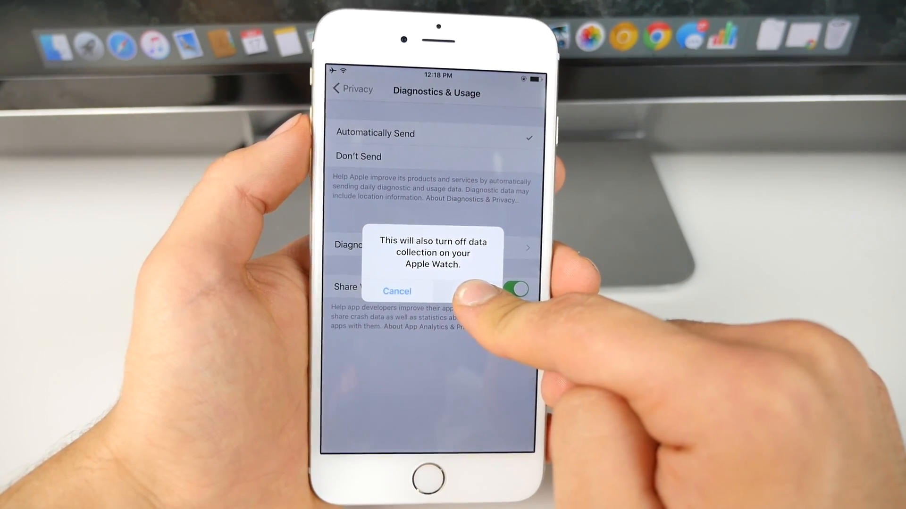
pyautogui.click(518, 290)
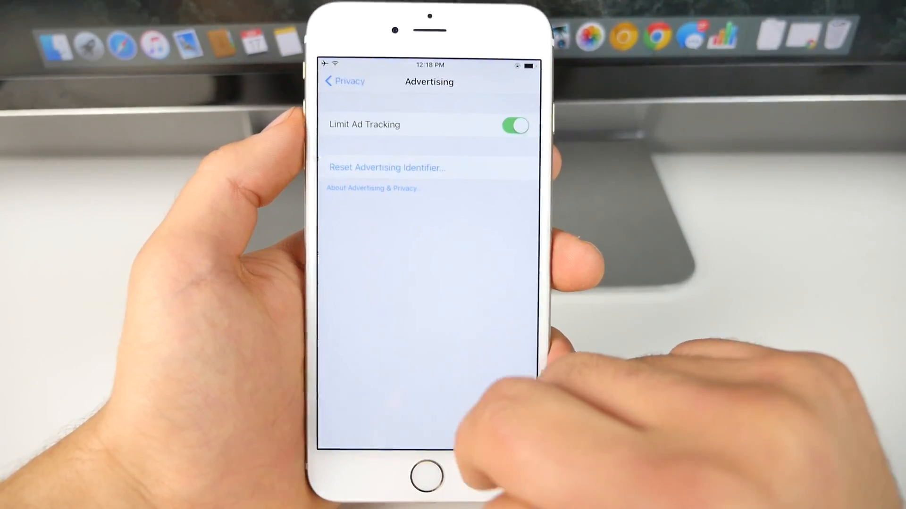
# Check Limit Ad Tracking is on under Advertising, then head back toward General.
pyautogui.click(343, 81)
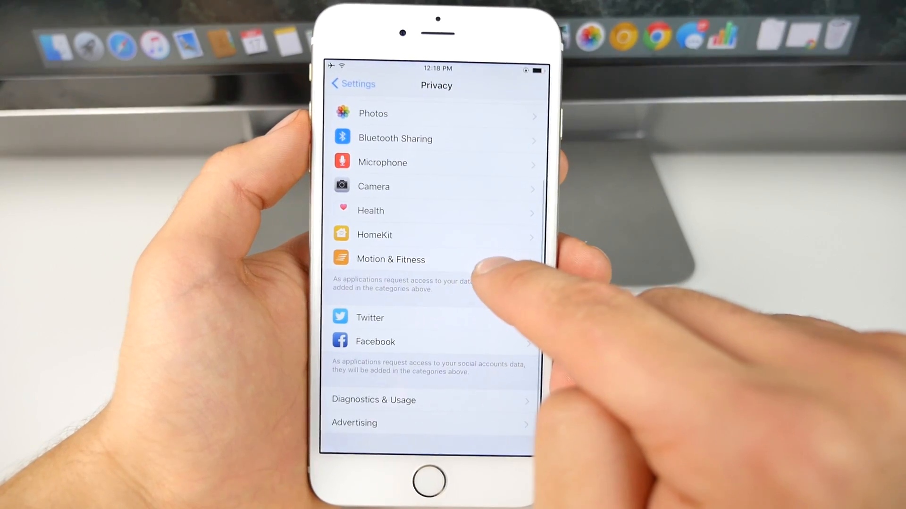
pyautogui.scroll(-3)
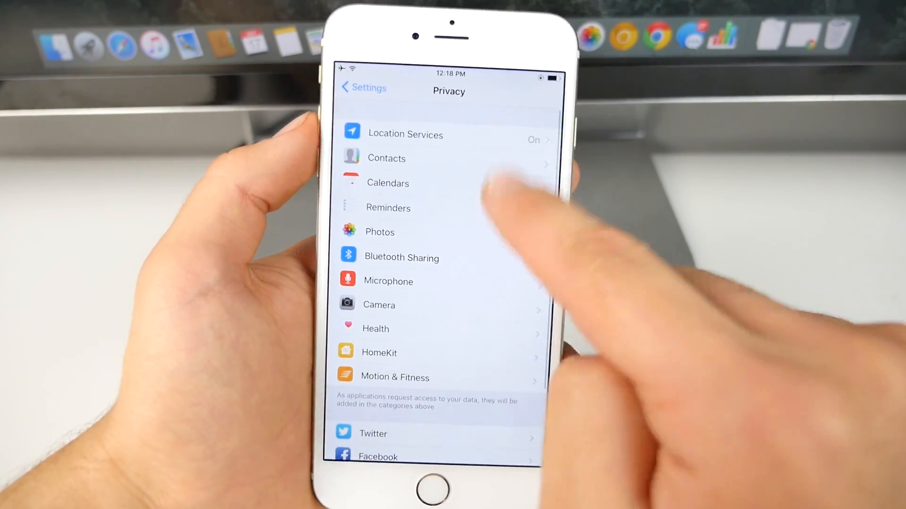
pyautogui.click(404, 134)
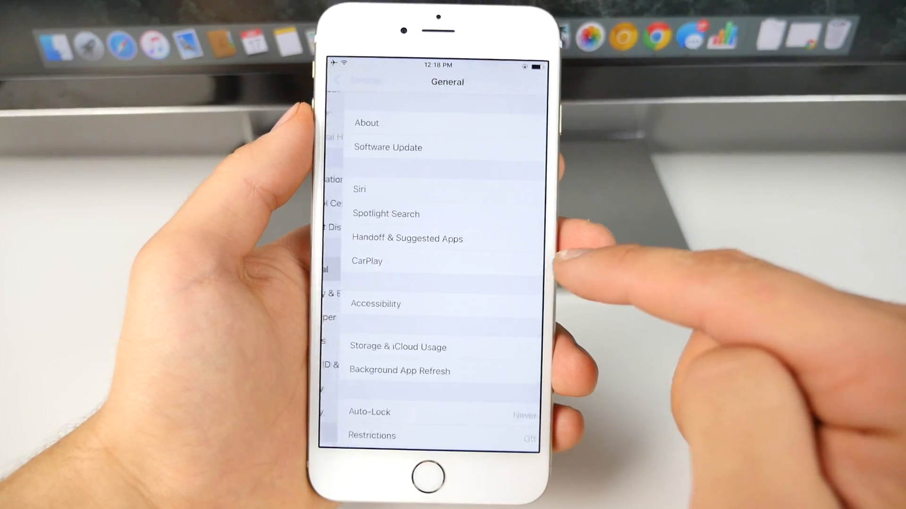
# Switch Reduce Motion on under General > Accessibility and back out.
pyautogui.click(375, 304)
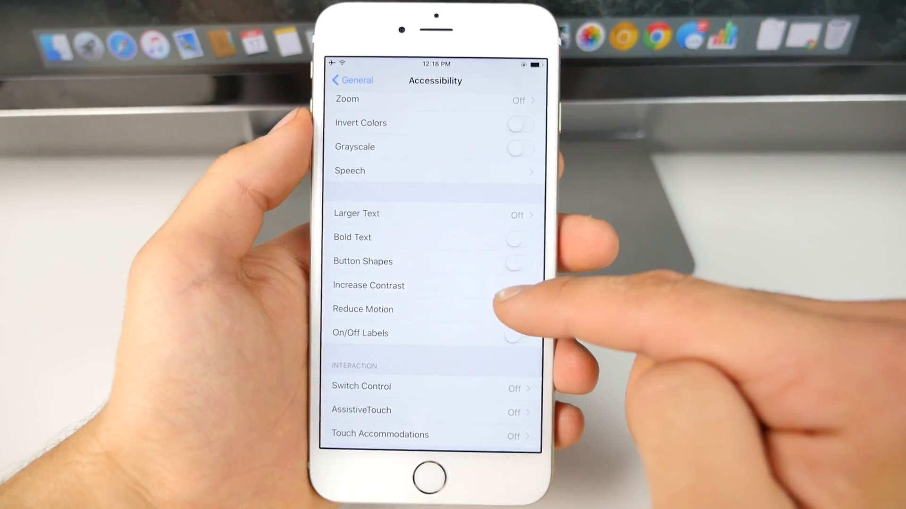
pyautogui.click(368, 285)
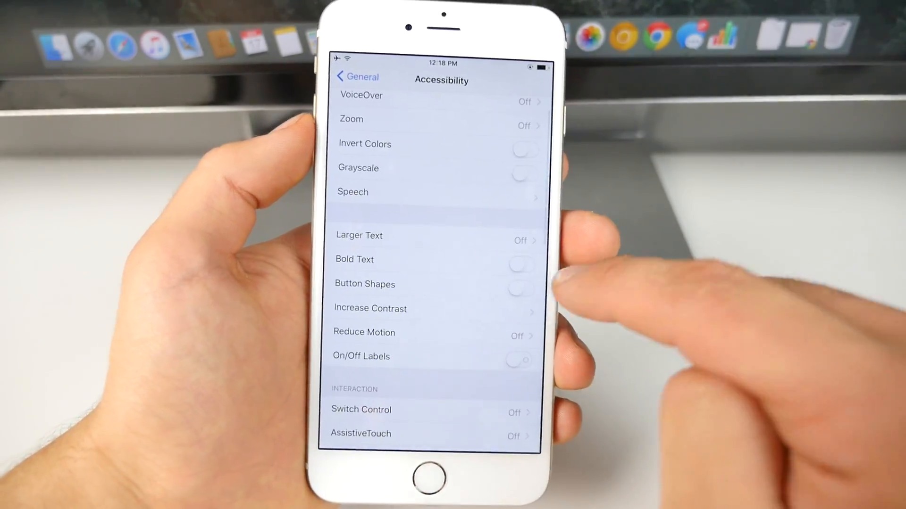
pyautogui.click(364, 332)
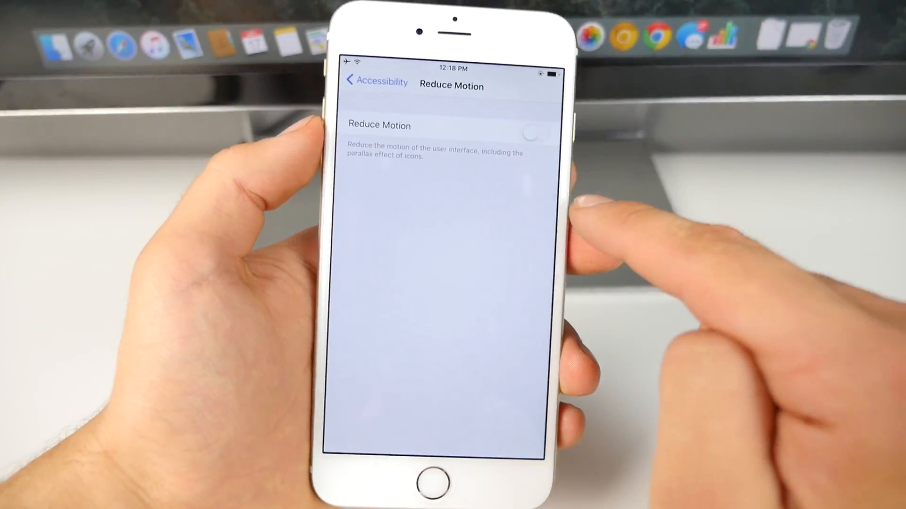
pyautogui.click(531, 132)
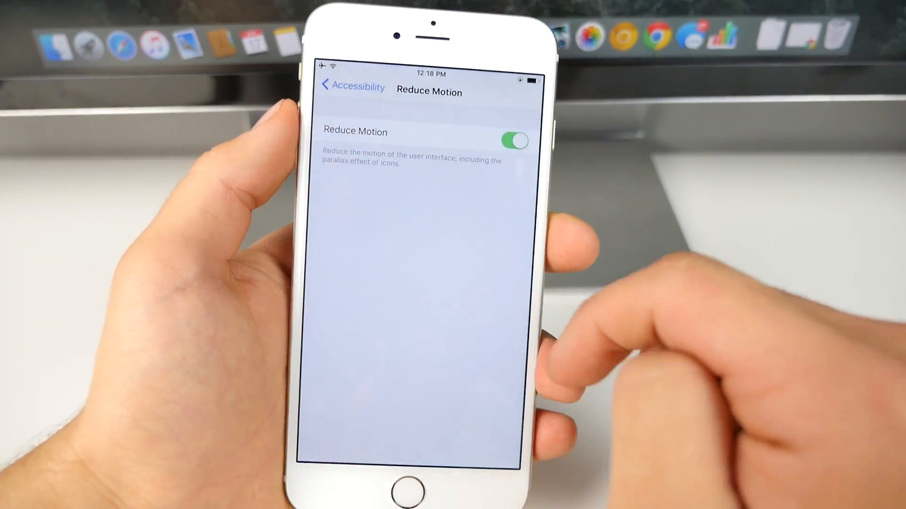
pyautogui.click(352, 87)
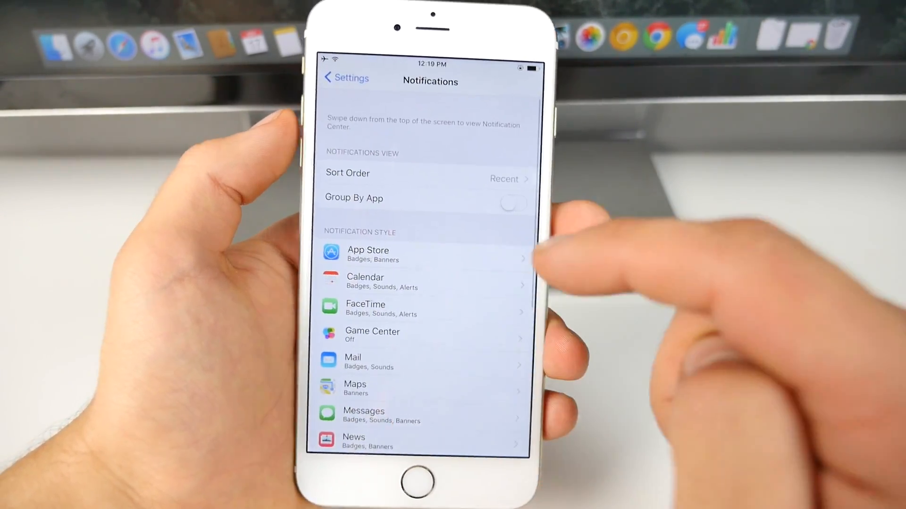
pyautogui.scroll(-3)
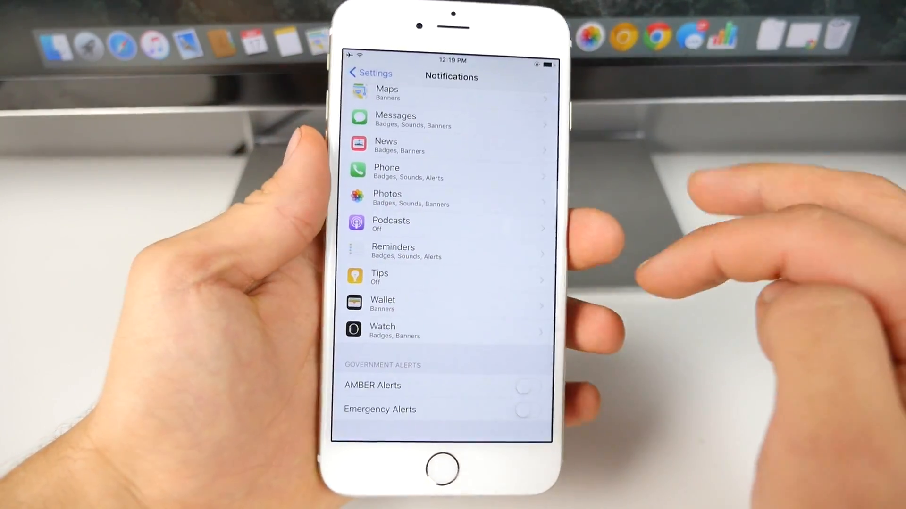
pyautogui.click(369, 72)
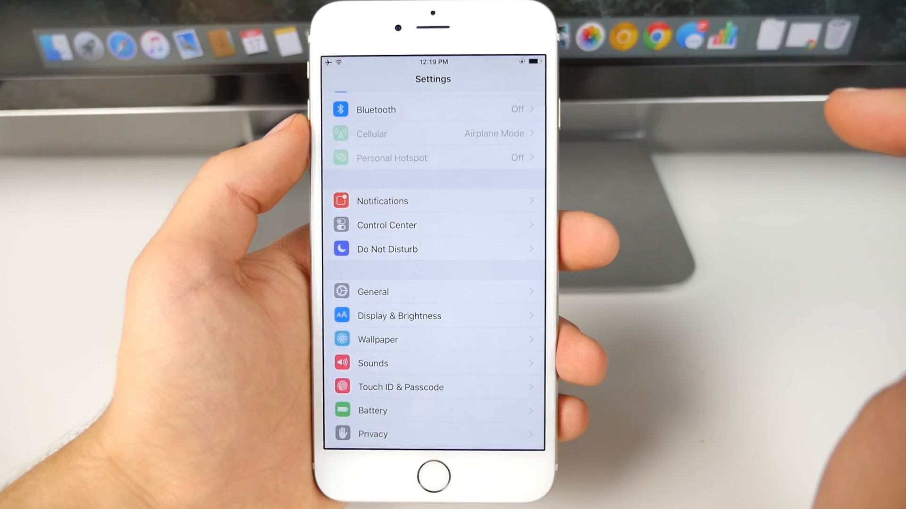
# Switch off Siri Suggestions and the app result toggles in Spotlight Search.
pyautogui.click(373, 292)
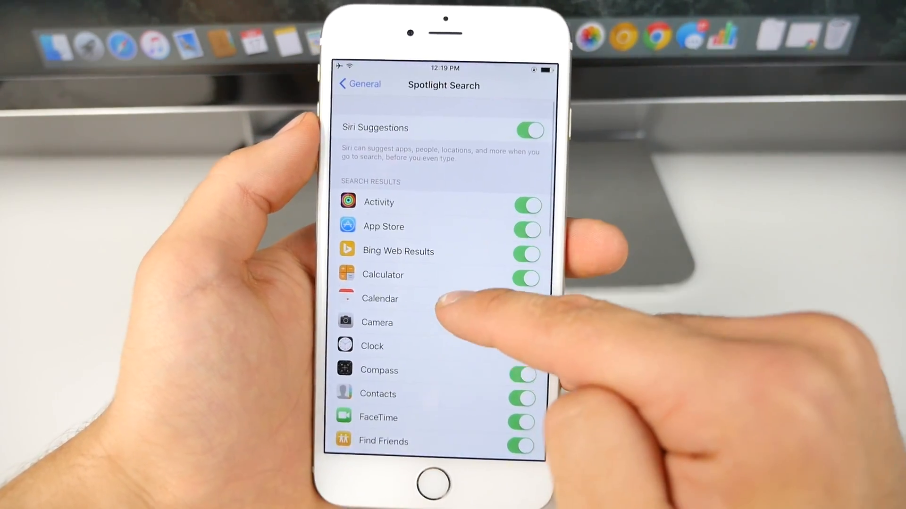
pyautogui.click(529, 130)
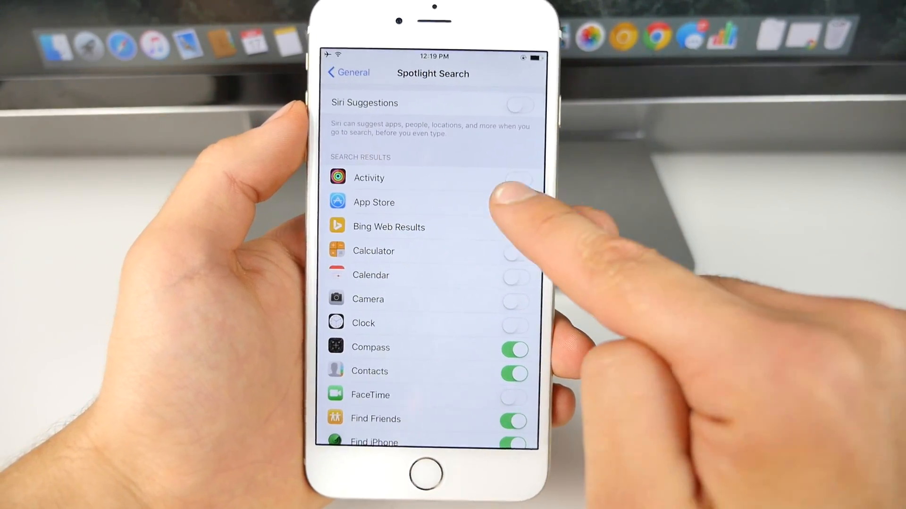
pyautogui.scroll(-3)
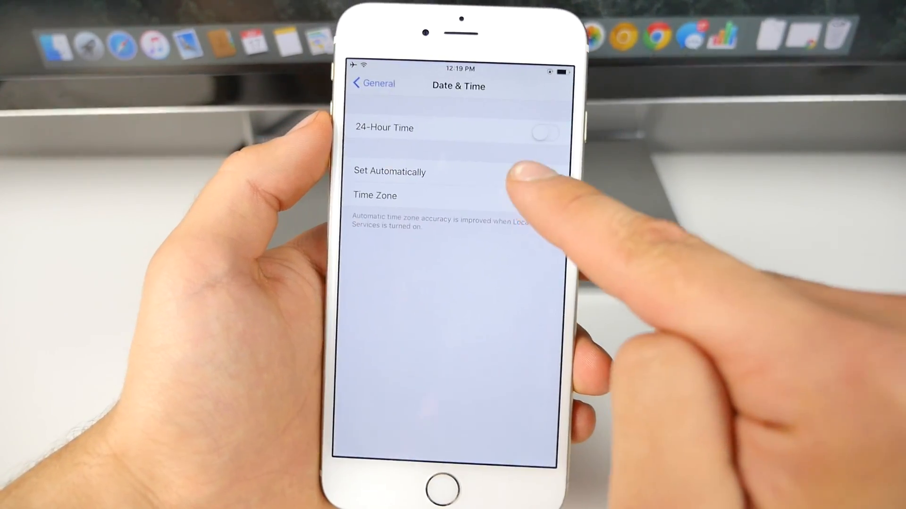
# Switch off Set Automatically in Date & Time and return to the main list.
pyautogui.click(543, 169)
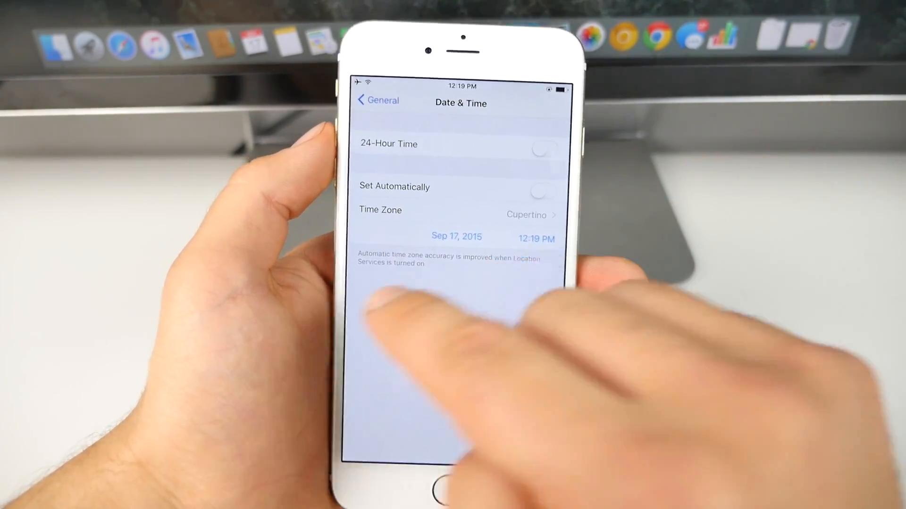
pyautogui.click(377, 101)
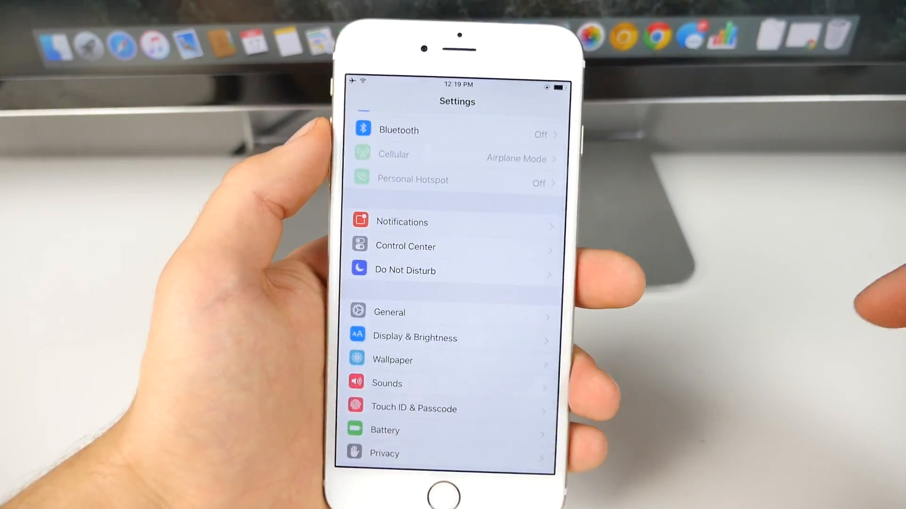
# Hold the Sleep/Wake button until the slide to power off screen appears.
pyautogui.press('home')
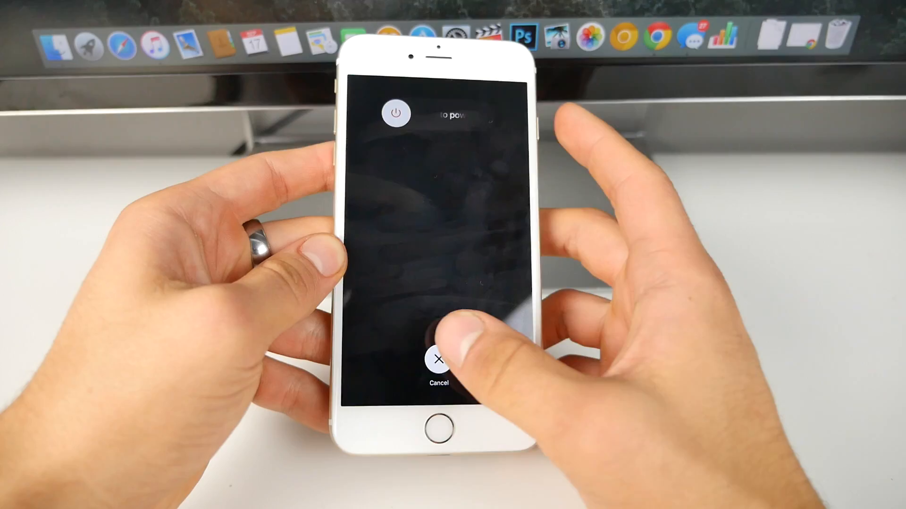
# Confirm Software Update shows up to date, then leave Settings for the Home Screen.
pyautogui.click(437, 362)
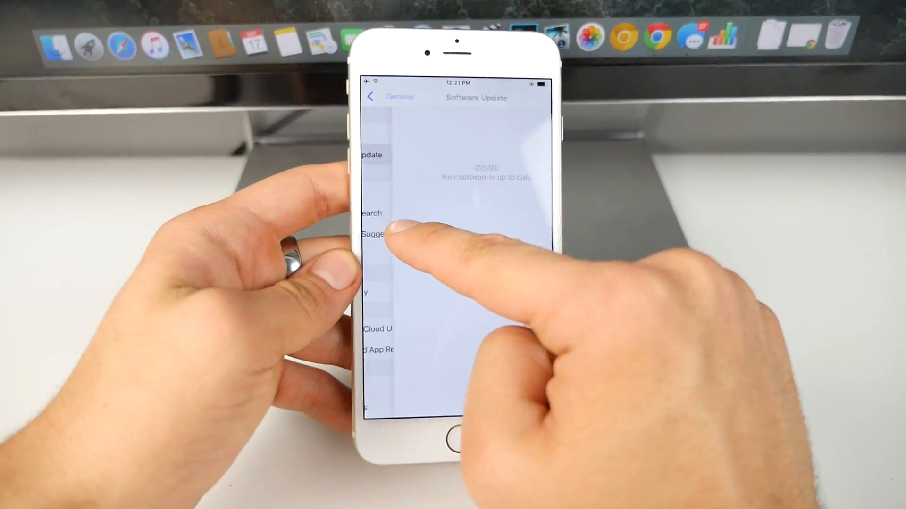
pyautogui.click(450, 432)
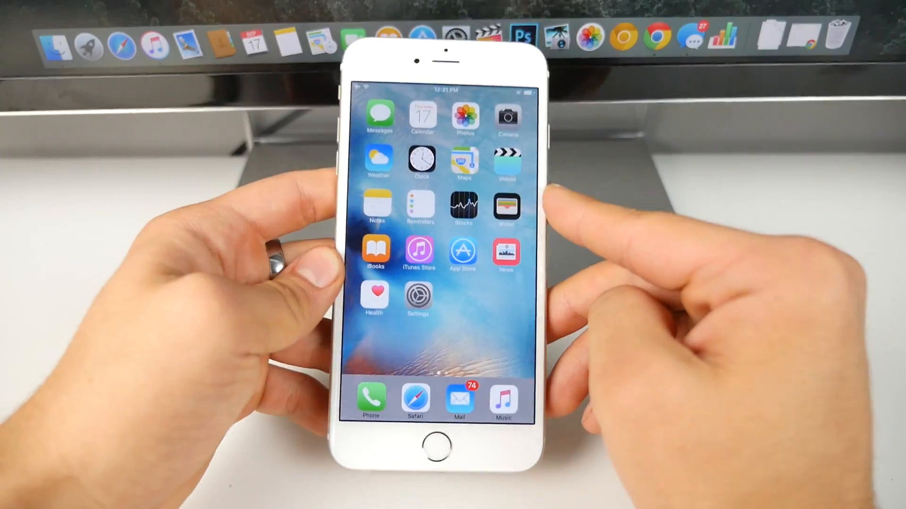